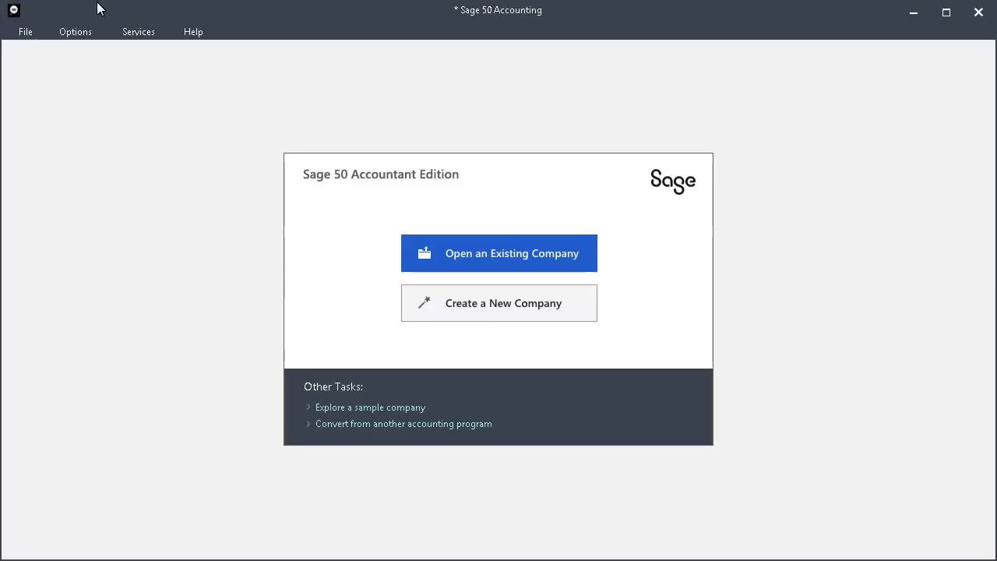
# Open the existing Bellwether Garden Supply sample company
pyautogui.click(498, 252)
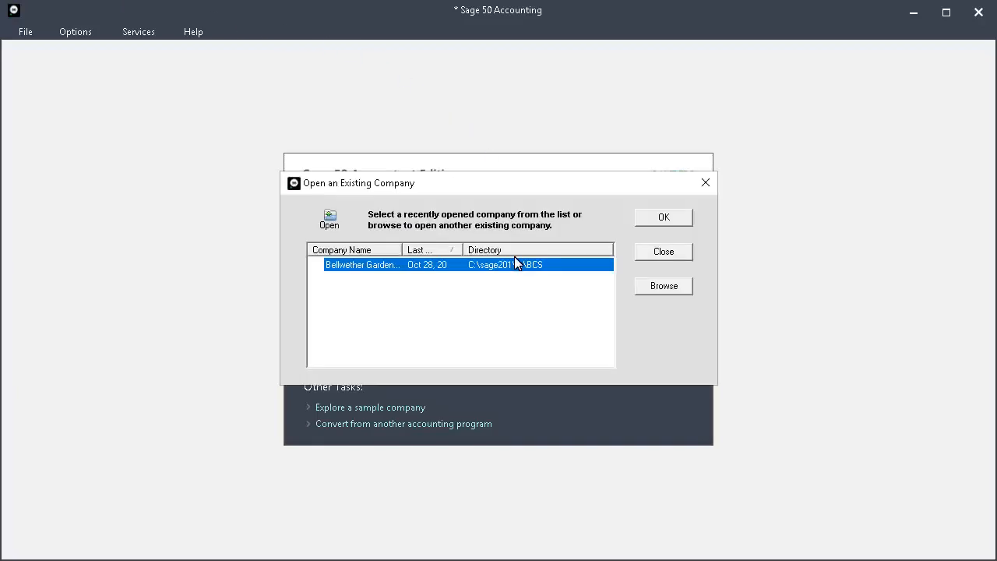
pyautogui.moveTo(601, 258)
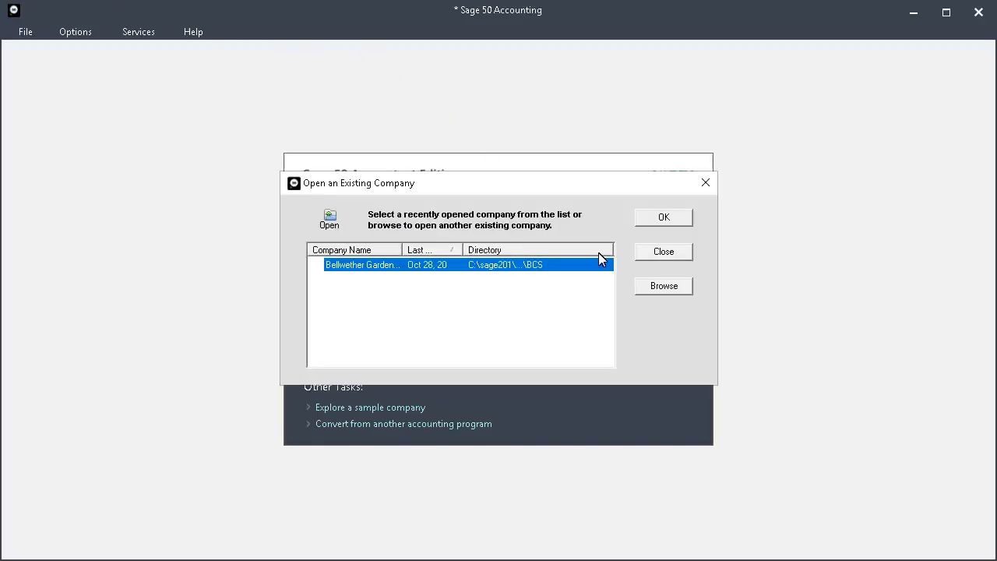
pyautogui.click(663, 217)
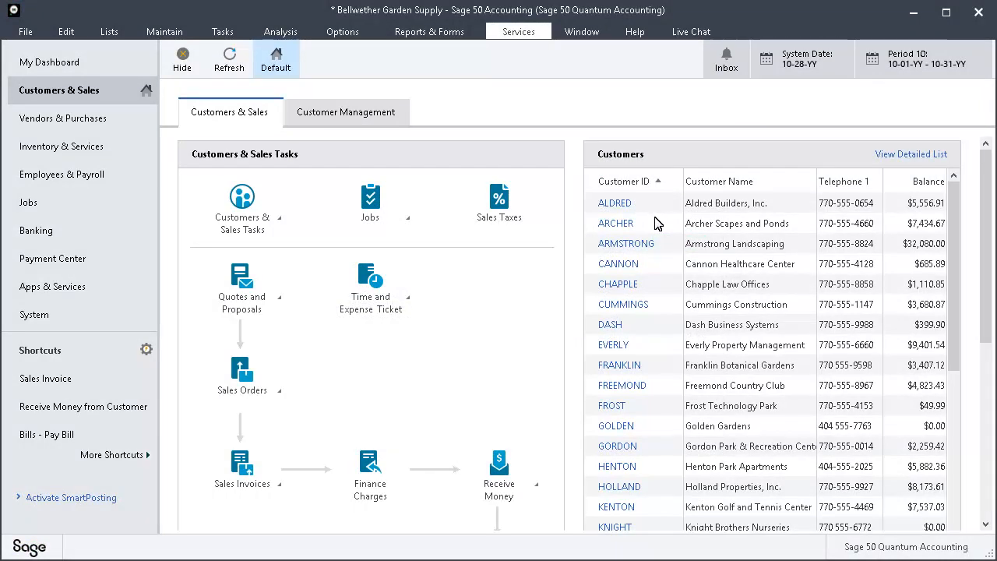
pyautogui.moveTo(518, 31)
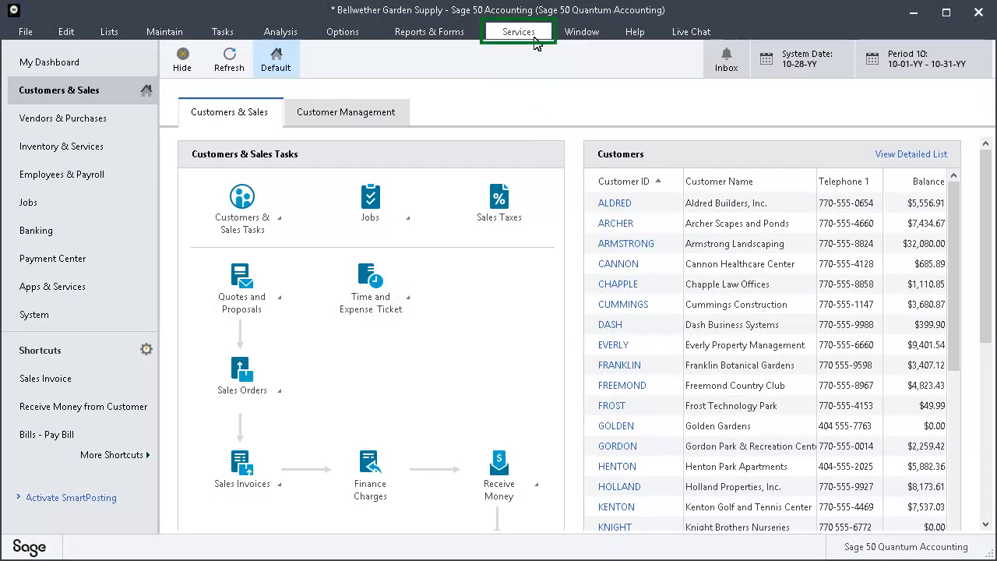
# Run Services > Check for Updates online and download the Sage 50 R20YY.X.X upgrade
pyautogui.click(518, 31)
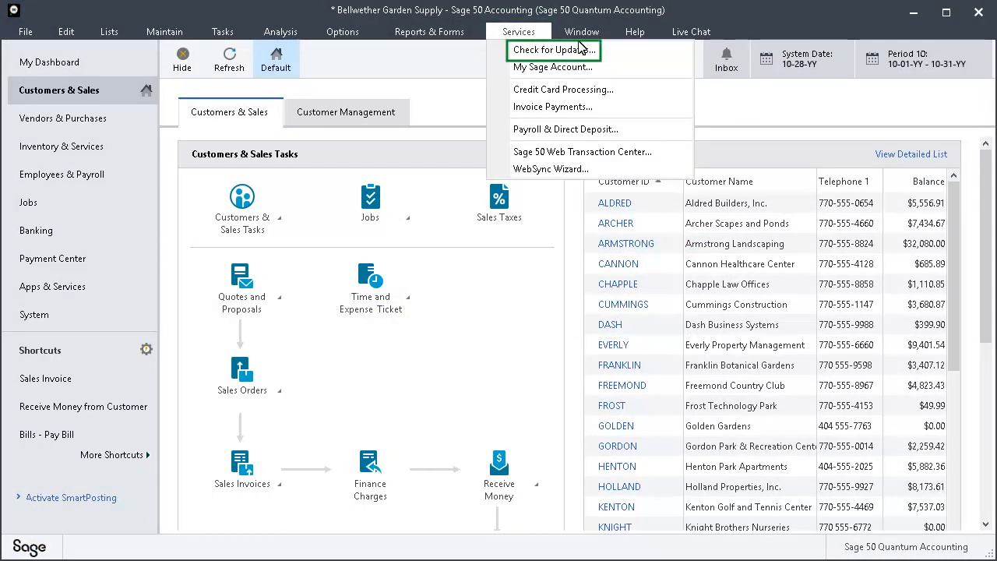
pyautogui.click(551, 49)
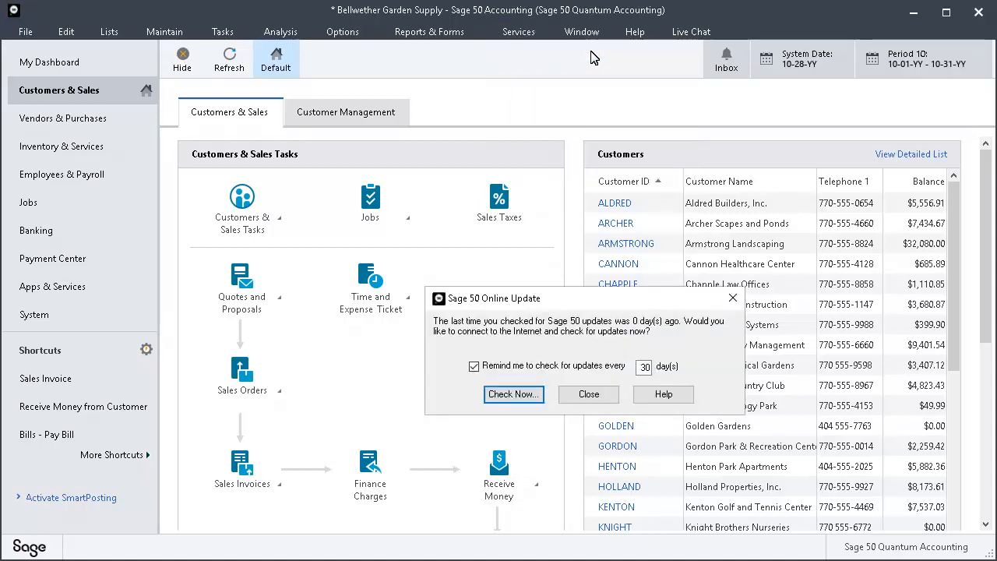
pyautogui.moveTo(513, 393)
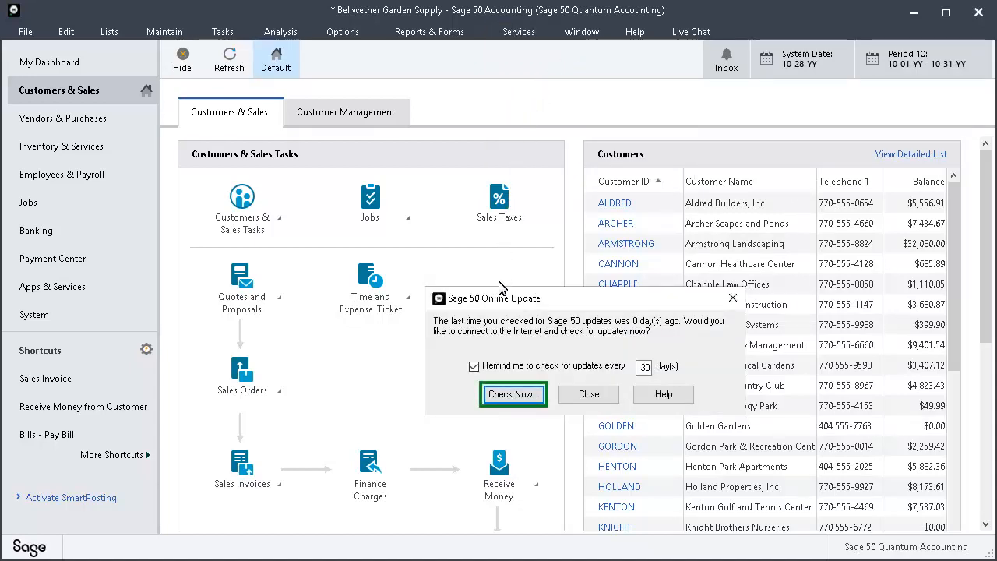
pyautogui.click(513, 394)
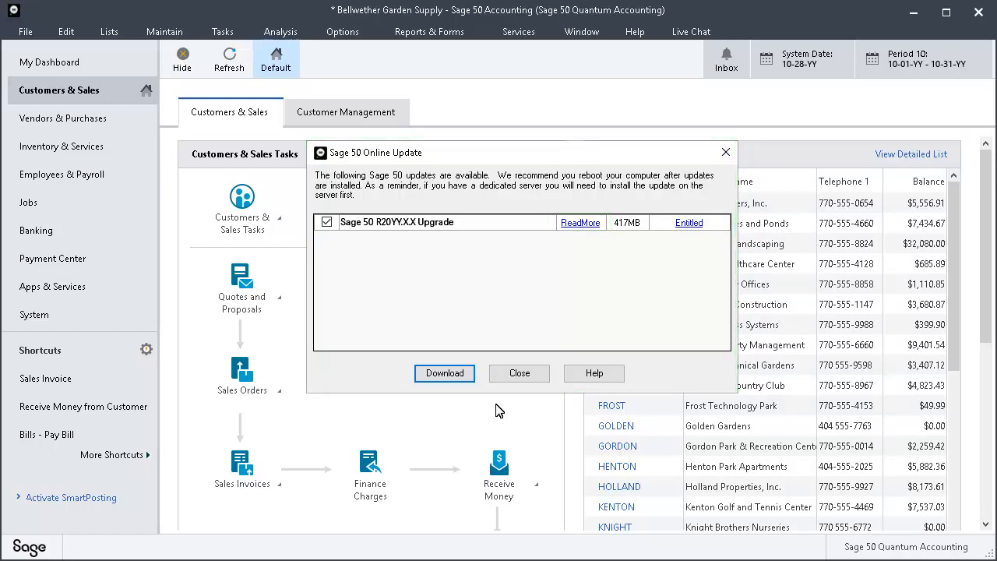
pyautogui.moveTo(584, 234)
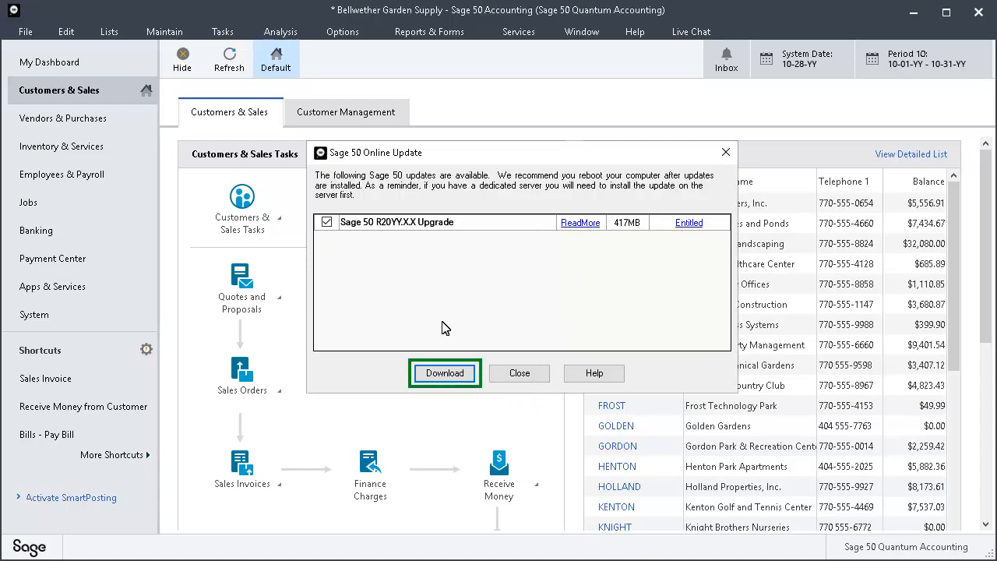
pyautogui.click(444, 372)
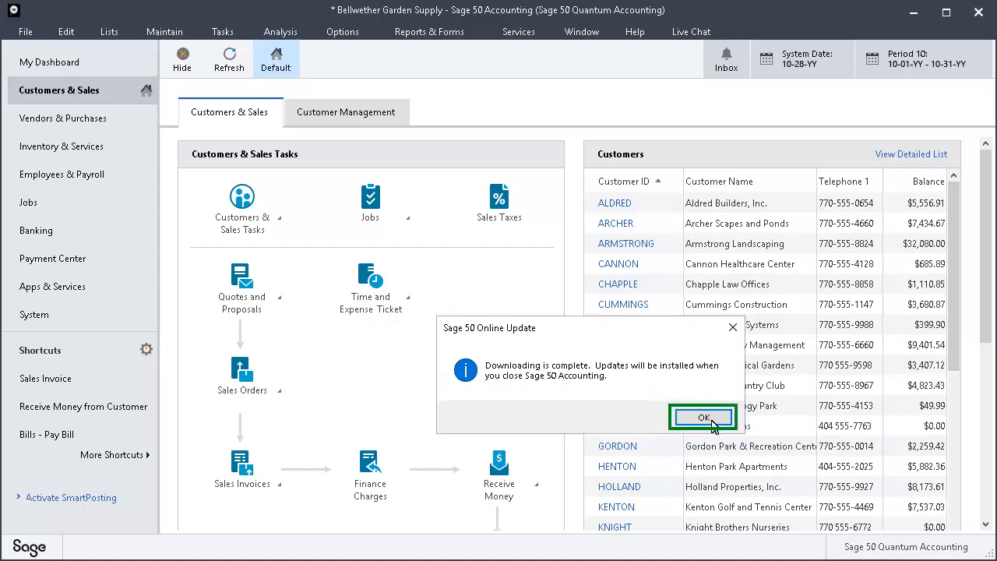
# Acknowledge the finished download, exit Sage 50, and accept installing the upgrade now
pyautogui.click(702, 417)
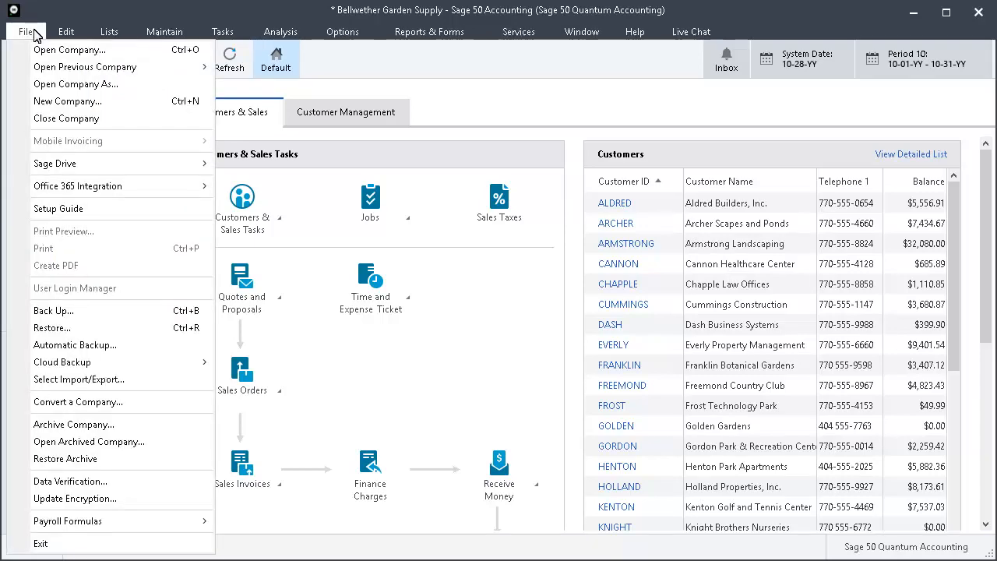
pyautogui.moveTo(41, 543)
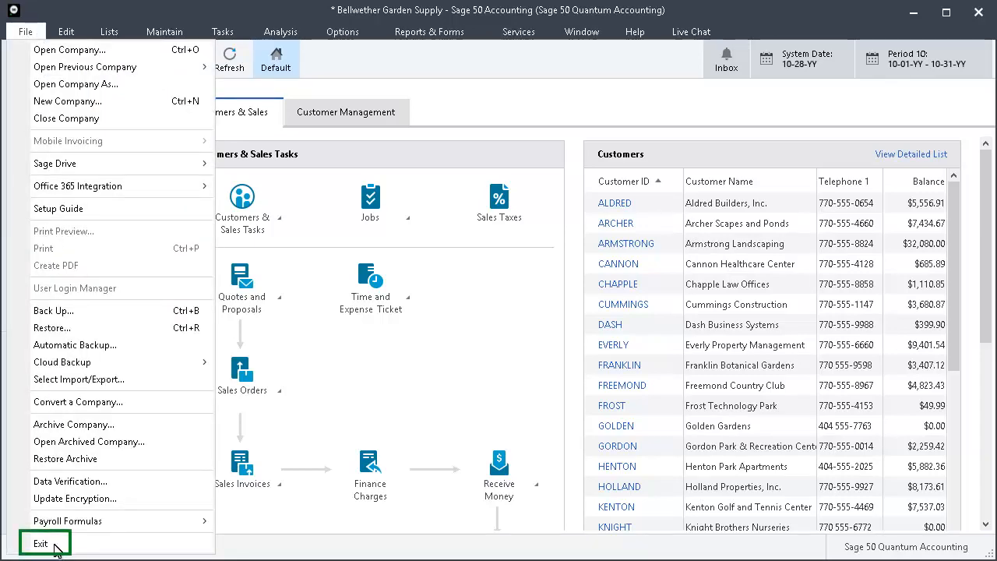
pyautogui.click(41, 543)
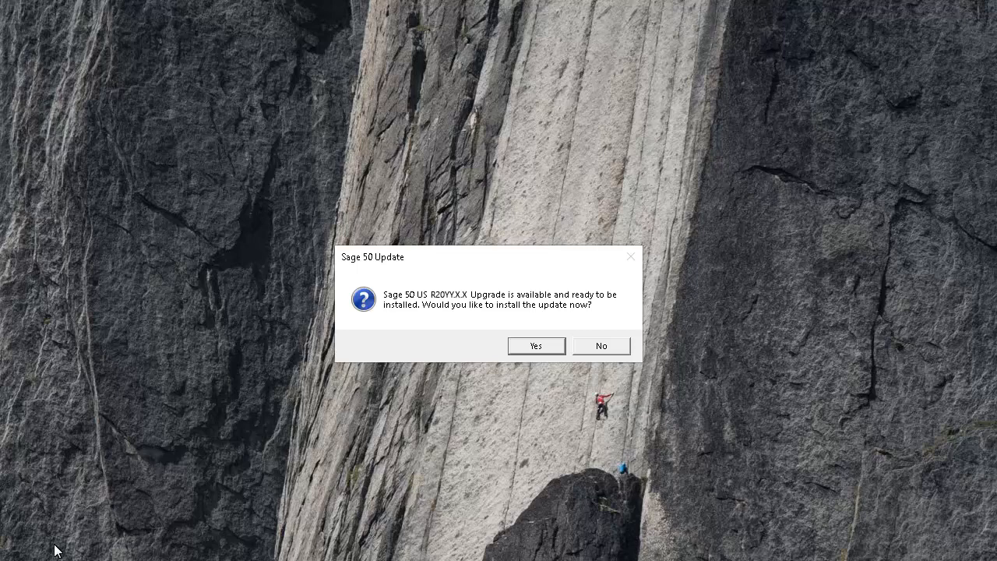
pyautogui.moveTo(552, 356)
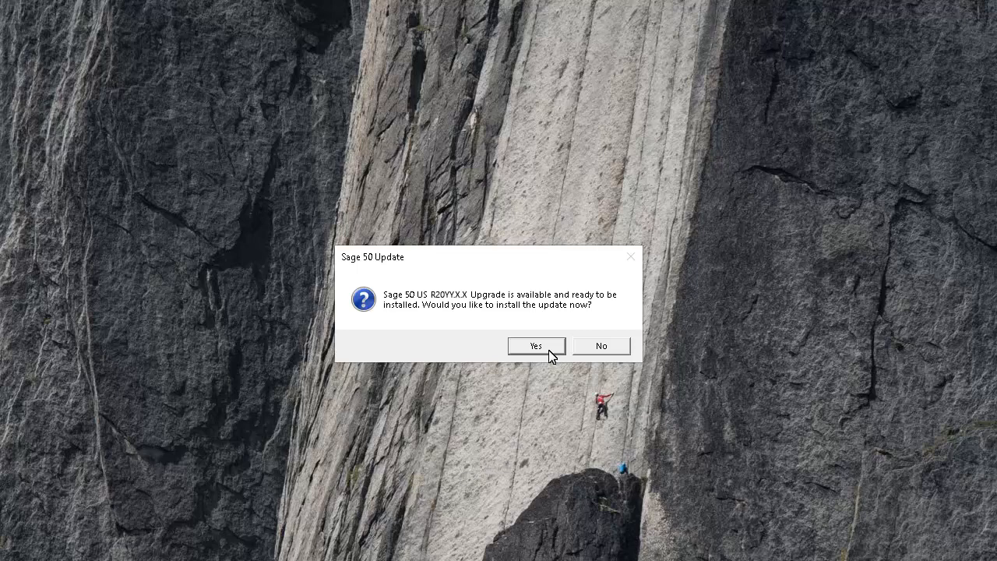
pyautogui.click(536, 346)
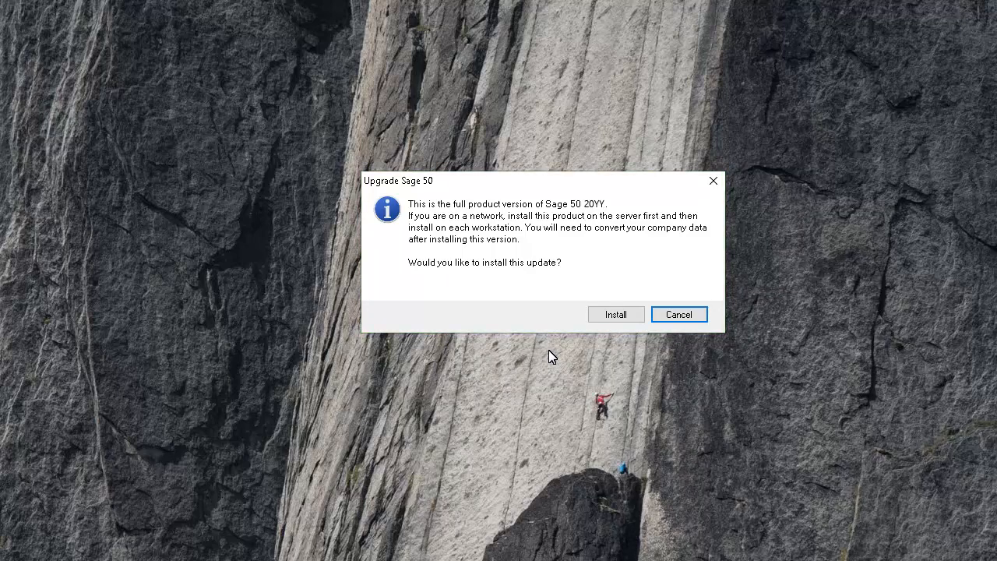
# Launch the full-version installer, pass the welcome page, and accept the license agreement
pyautogui.click(615, 314)
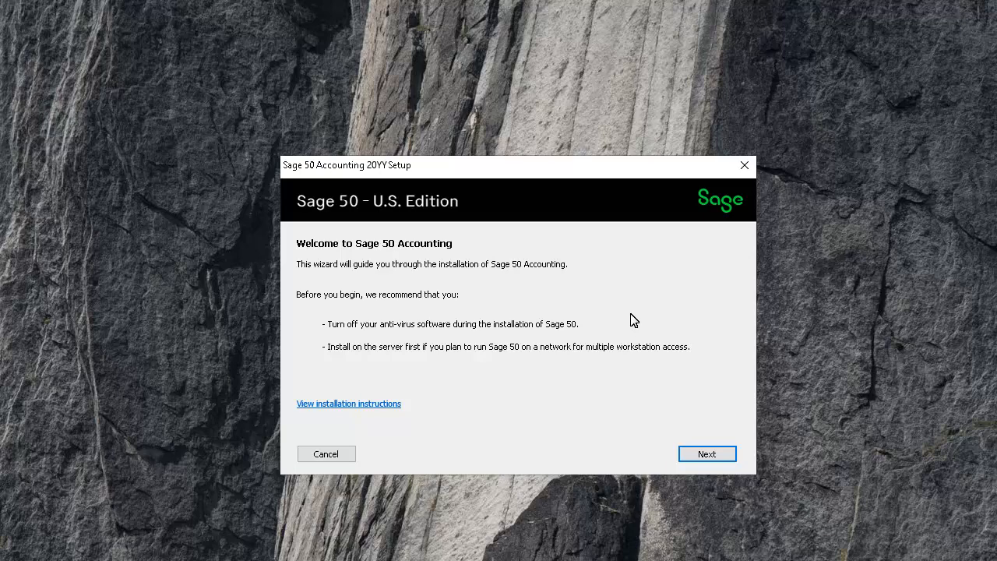
pyautogui.moveTo(707, 454)
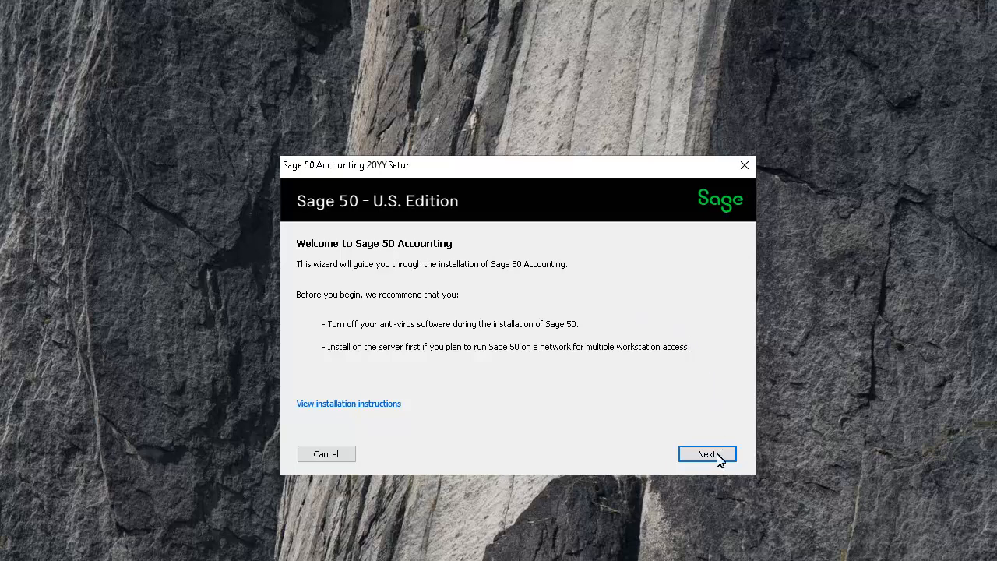
pyautogui.click(707, 453)
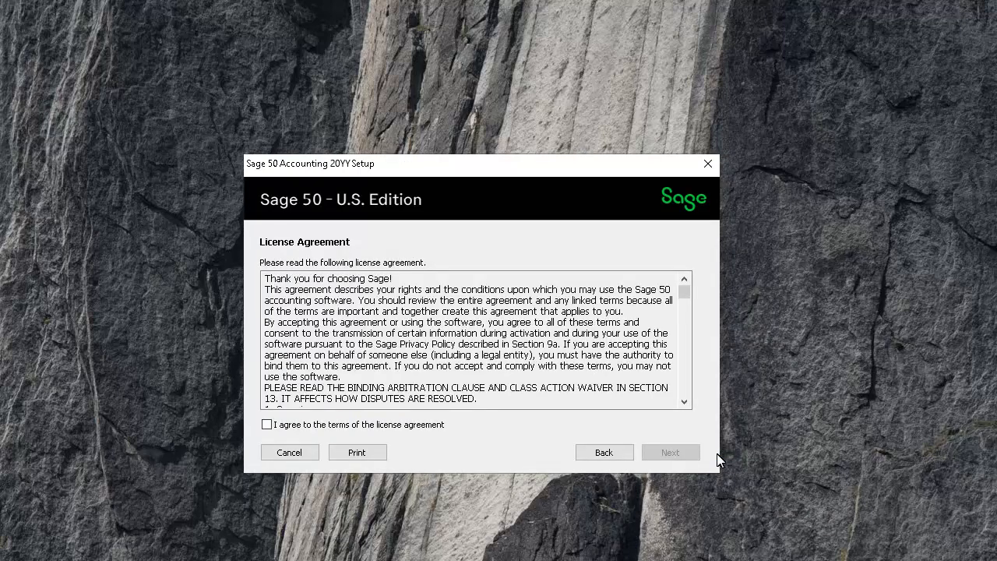
pyautogui.moveTo(267, 428)
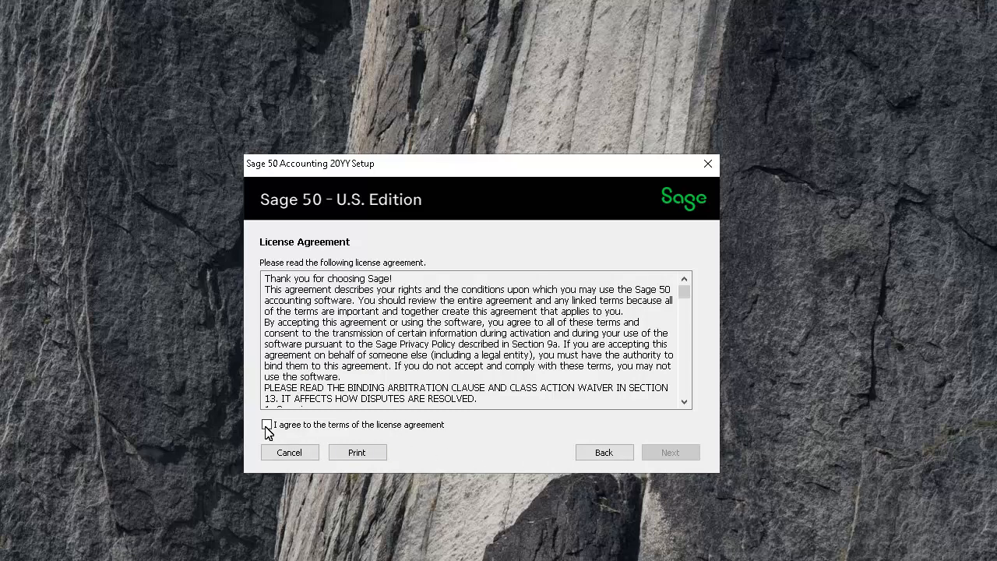
pyautogui.click(266, 425)
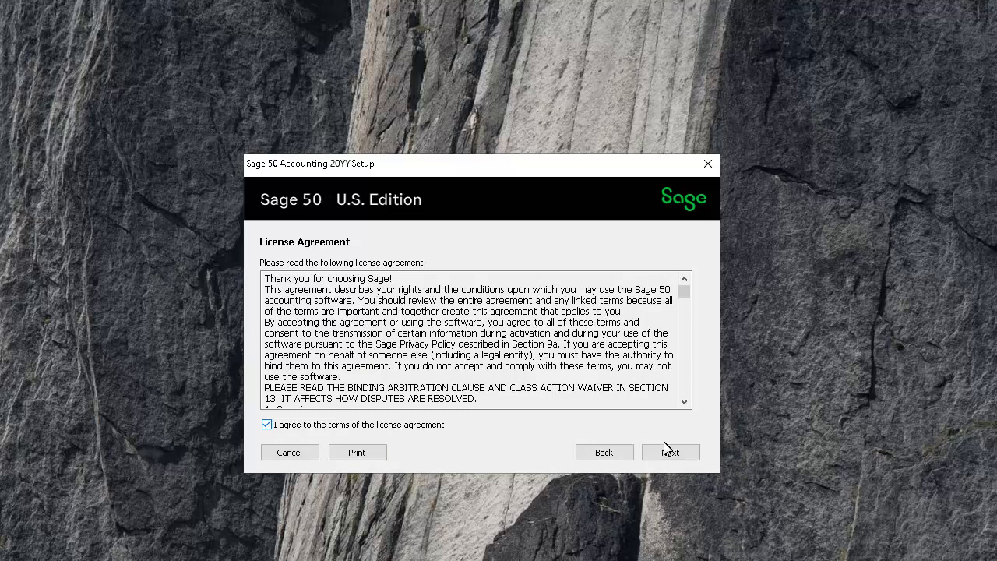
# Advance past the license agreement to Firewall Settings with Auto configure Windows Firewall checked
pyautogui.click(670, 452)
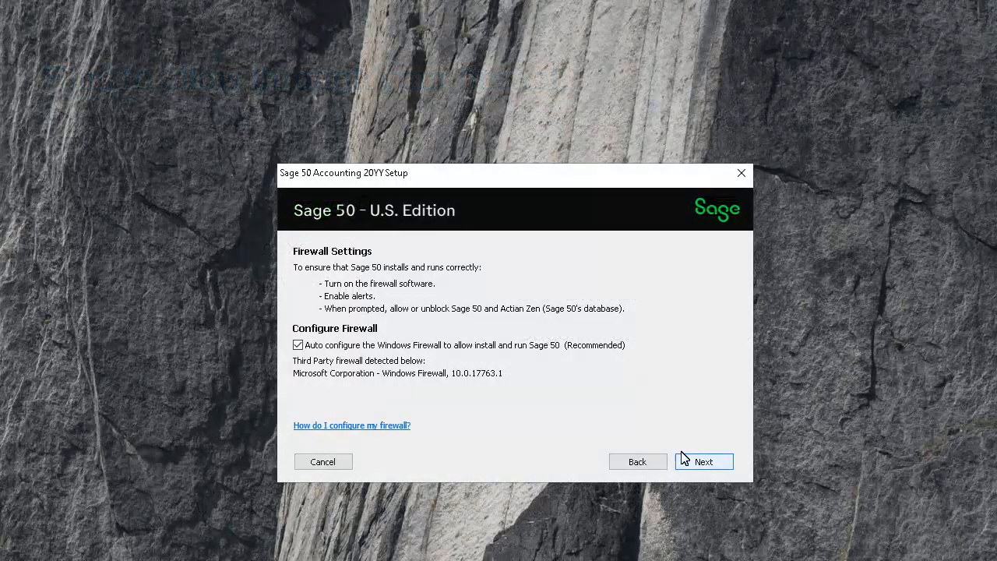
pyautogui.click(702, 461)
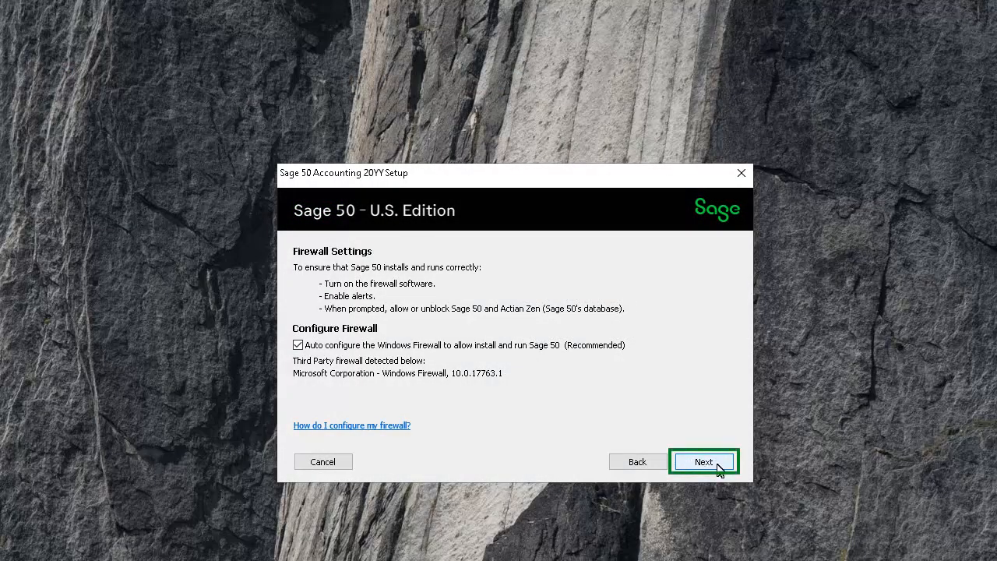
# Accept the firewall settings and serial number to reach the Upgrade Options page
pyautogui.click(703, 462)
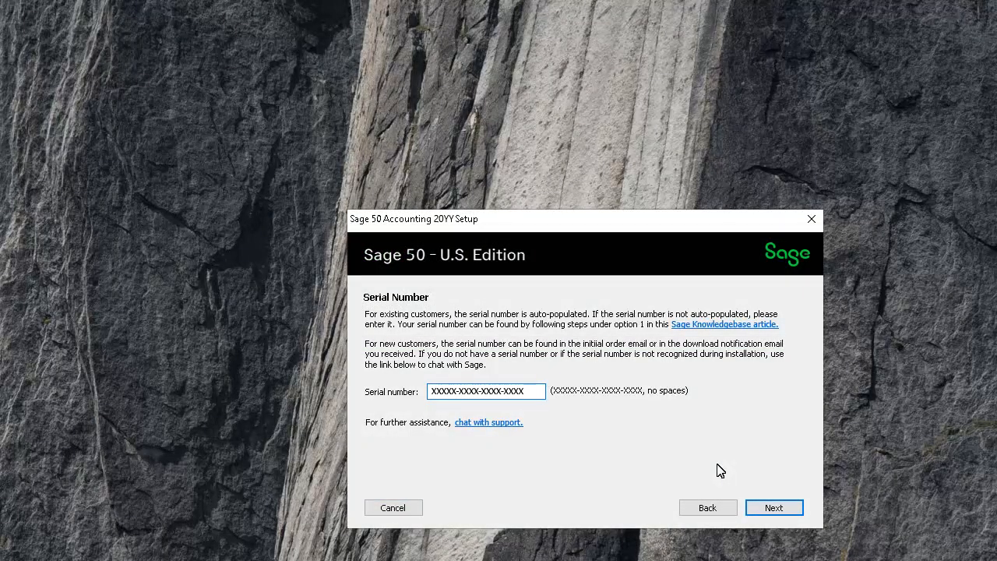
pyautogui.click(485, 390)
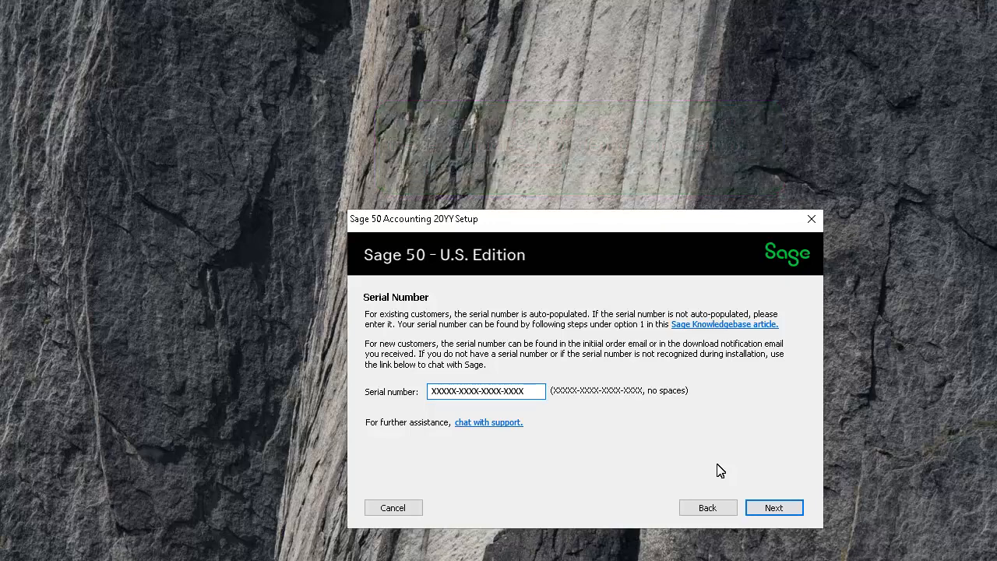
pyautogui.moveTo(775, 507)
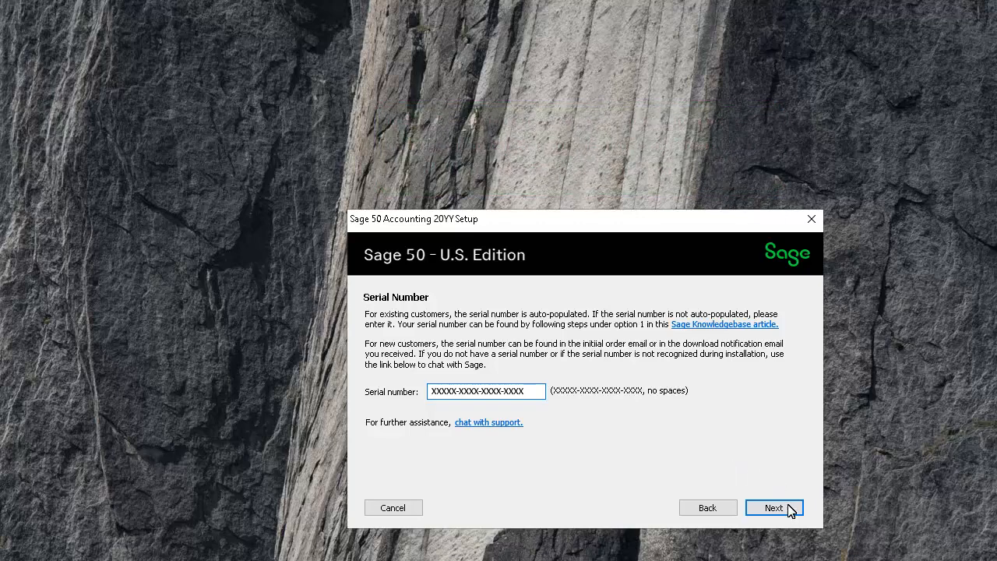
pyautogui.click(774, 507)
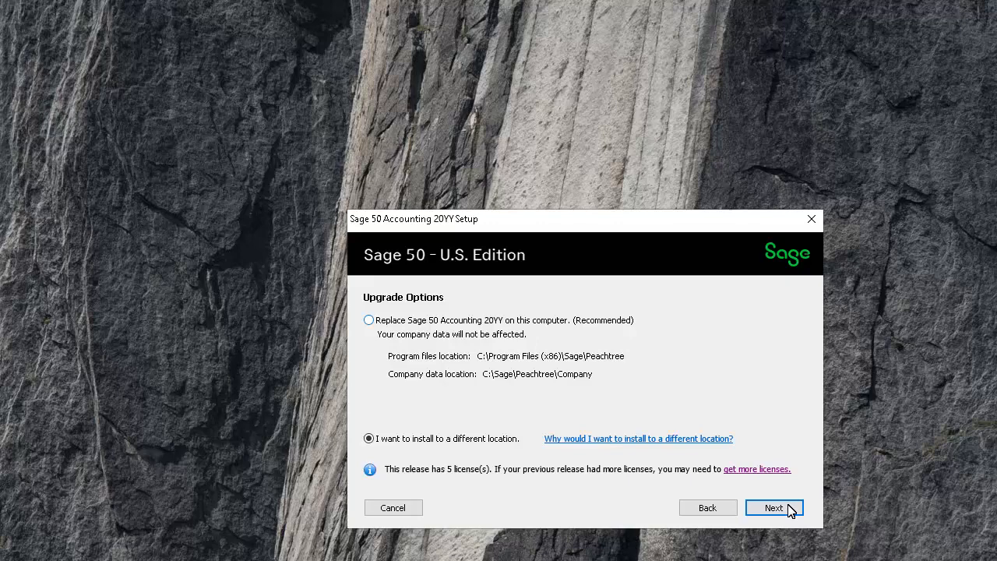
pyautogui.moveTo(370, 351)
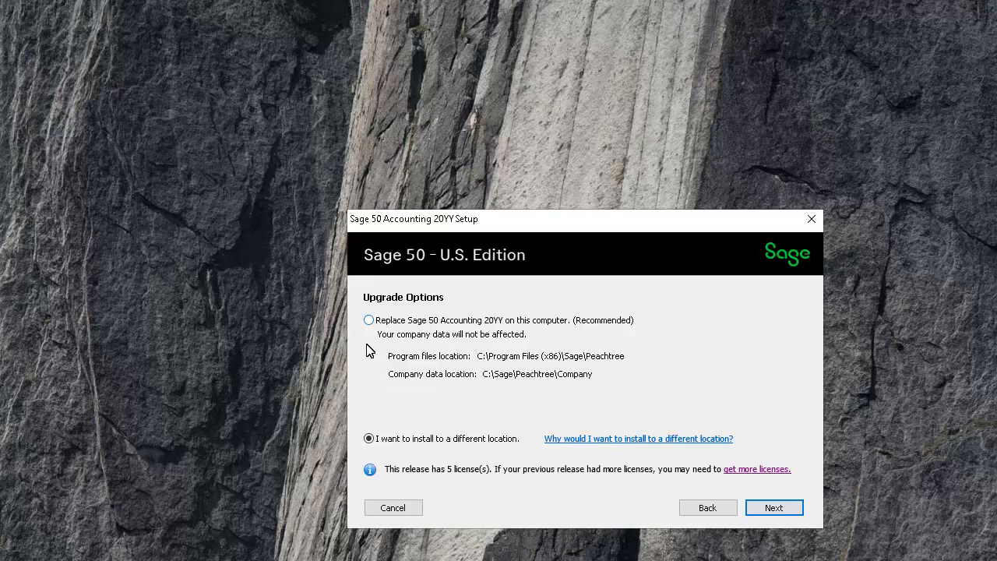
# Choose 'Replace Sage 50 Accounting 20YY on this computer' and start the installation
pyautogui.click(368, 321)
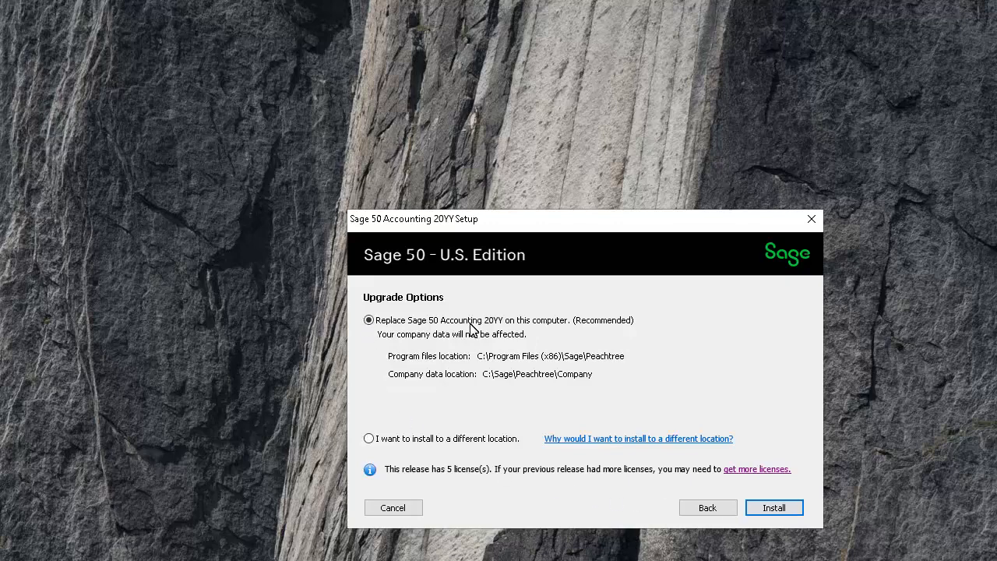
pyautogui.click(774, 507)
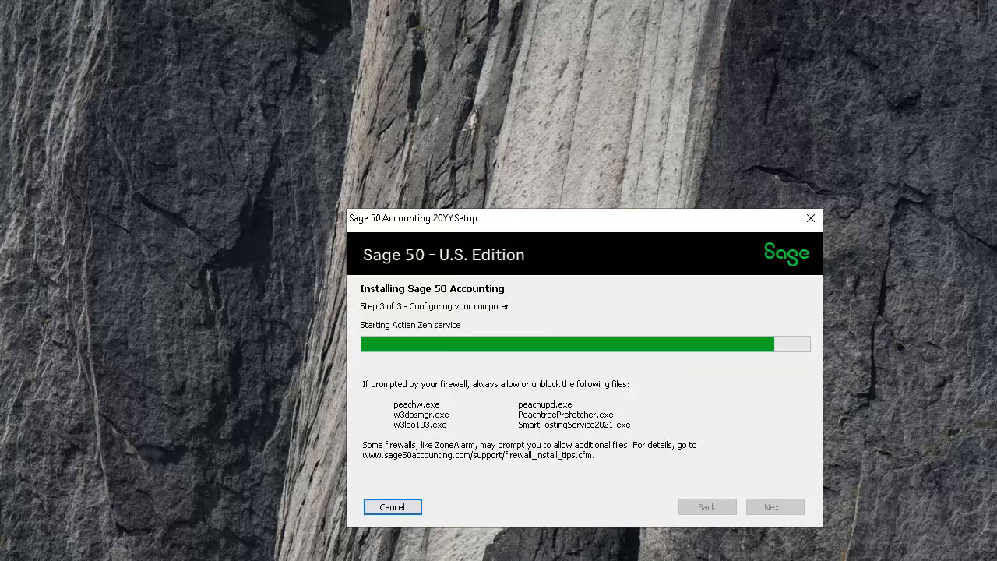
pyautogui.moveTo(791, 515)
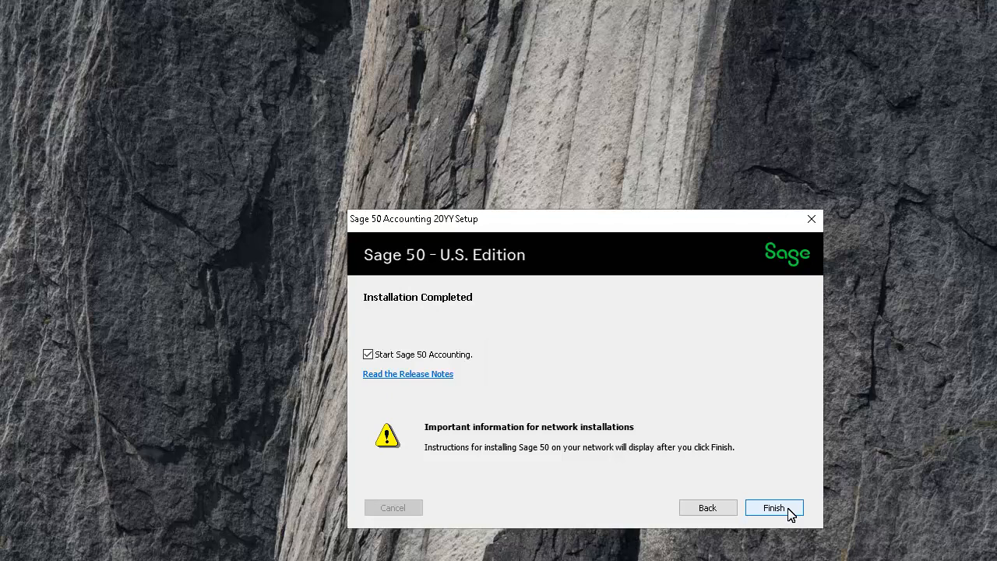
pyautogui.moveTo(774, 507)
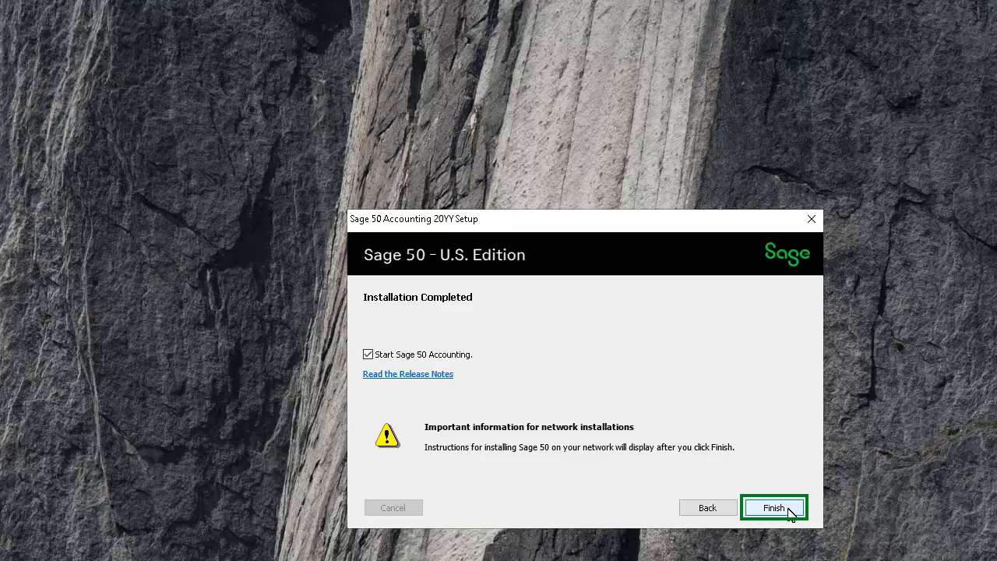
# Finish the installation with 'Start Sage 50 Accounting' left checked
pyautogui.click(774, 507)
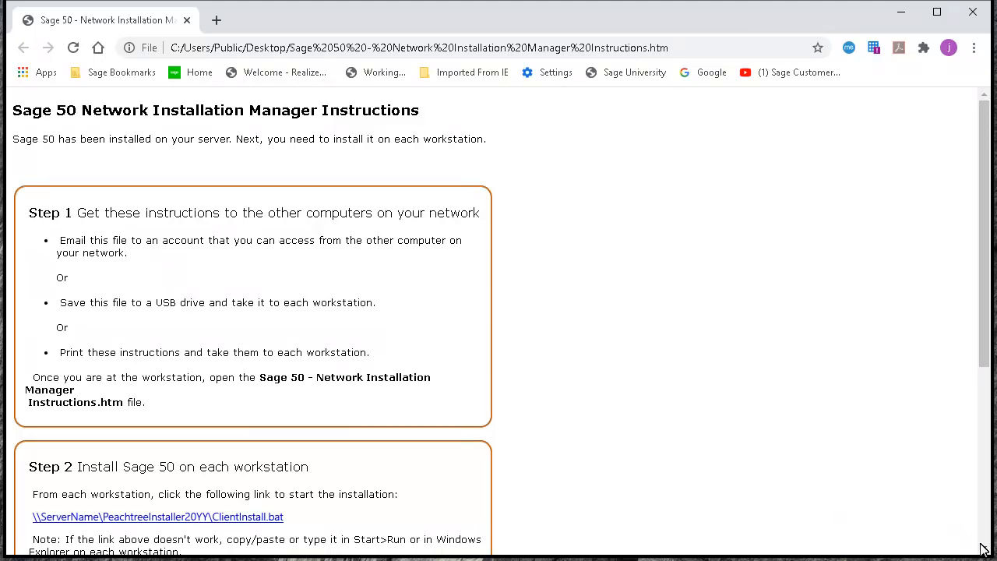
pyautogui.scroll(-3)
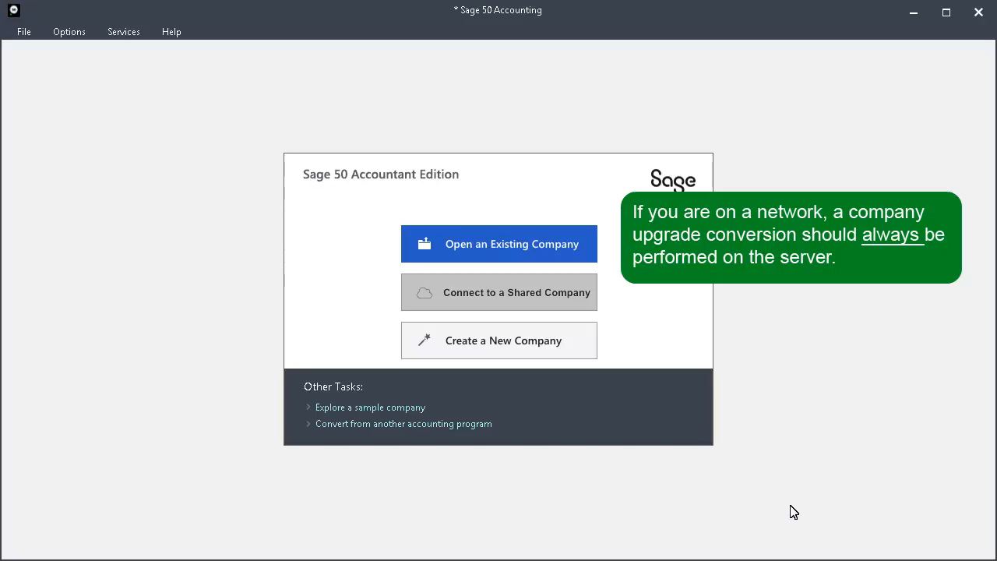
pyautogui.moveTo(777, 511)
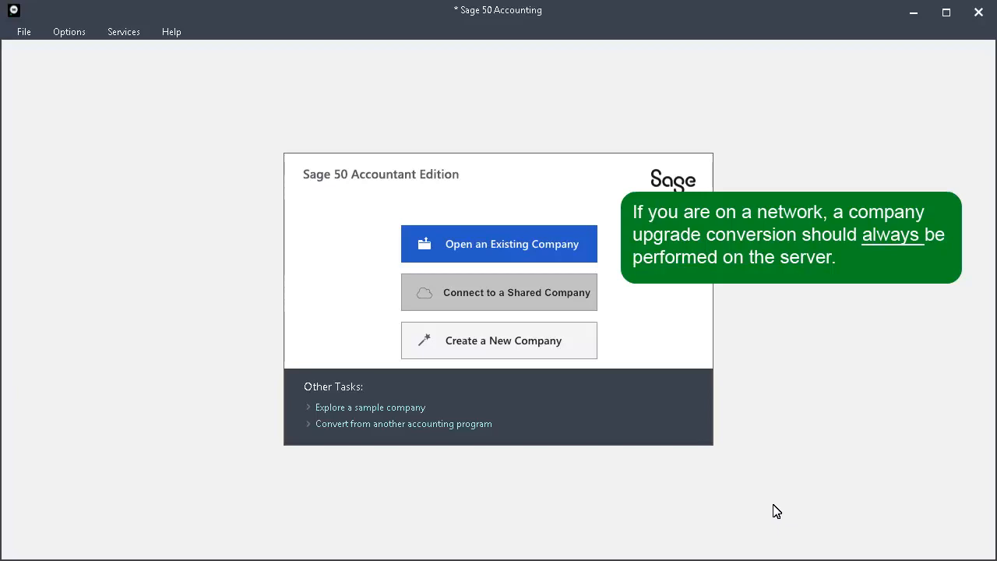
# Choose Open an Existing Company on the Sage 50 start screen
pyautogui.click(498, 243)
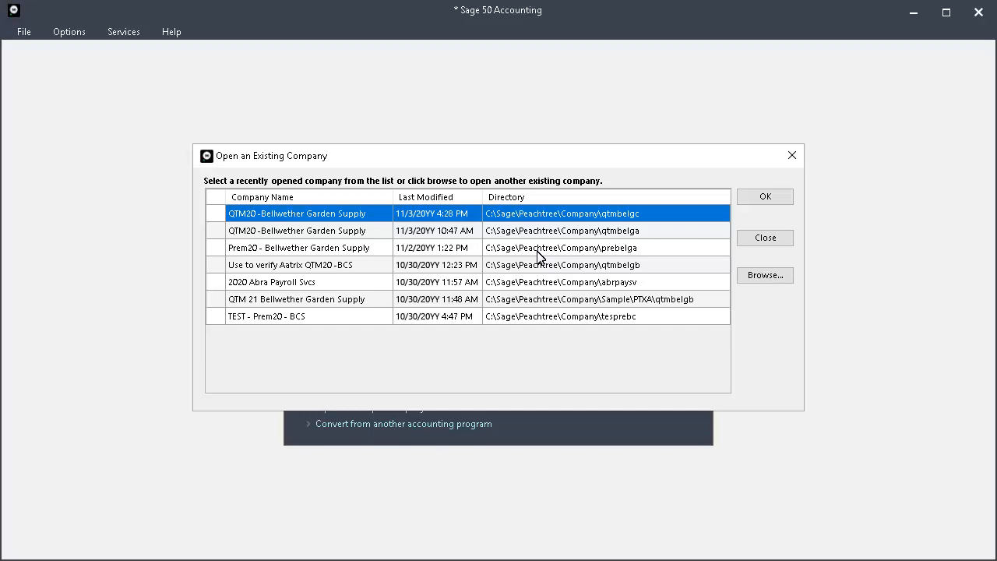
pyautogui.moveTo(790, 200)
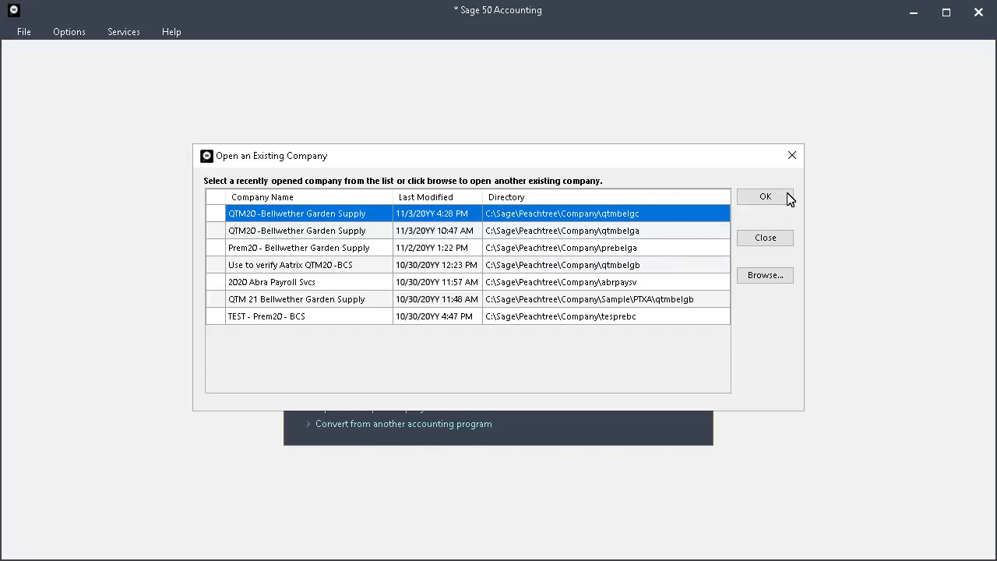
# Open QTM20 -Bellwether Garden Supply and advance the conversion wizard, keeping real-time posting (SmartPosting No)
pyautogui.click(763, 196)
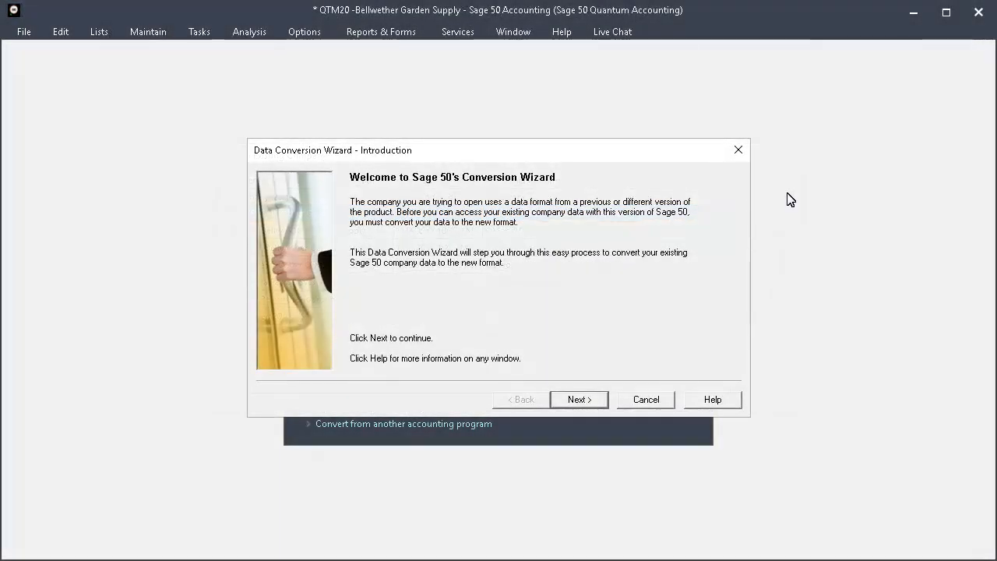
pyautogui.moveTo(776, 199)
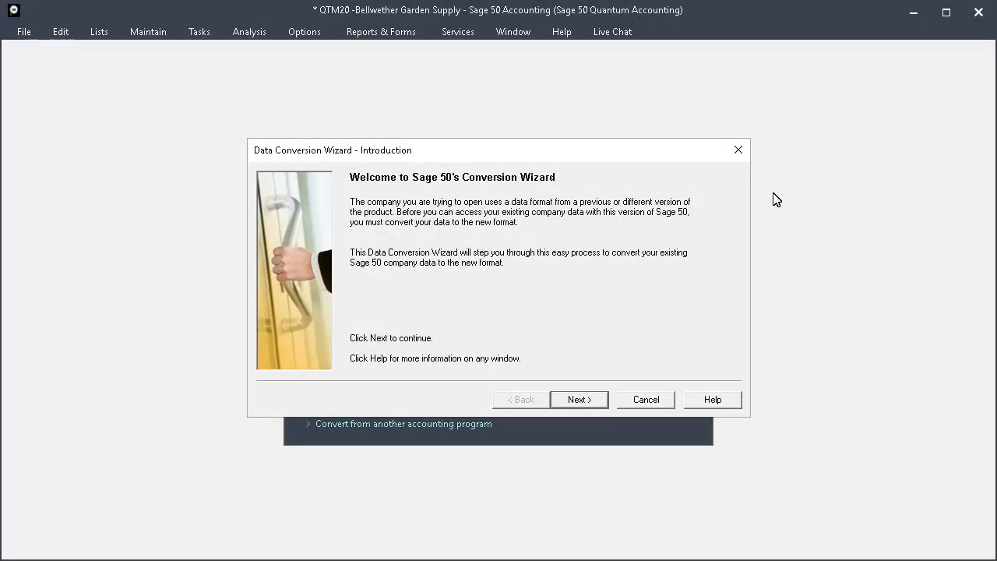
pyautogui.click(579, 399)
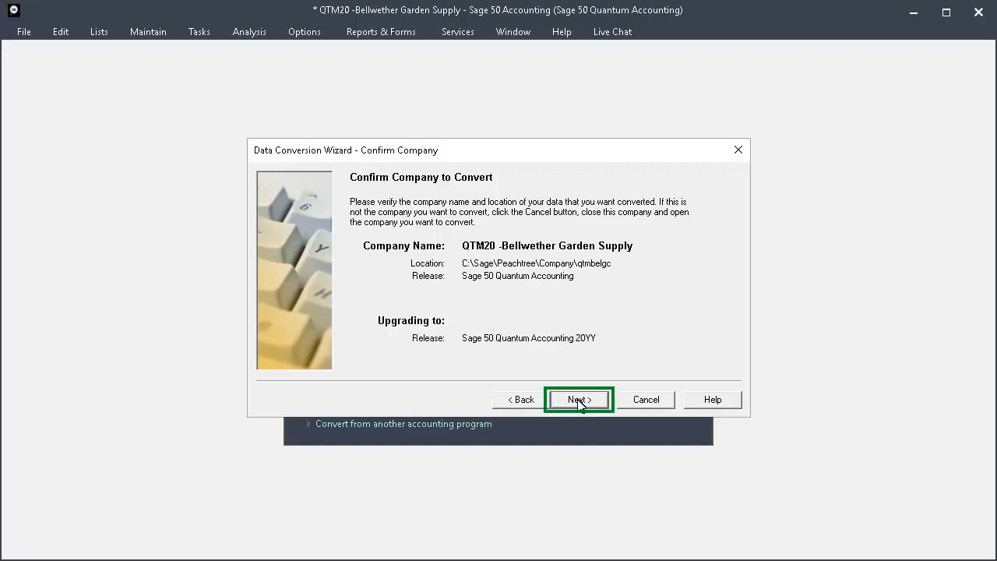
pyautogui.click(578, 399)
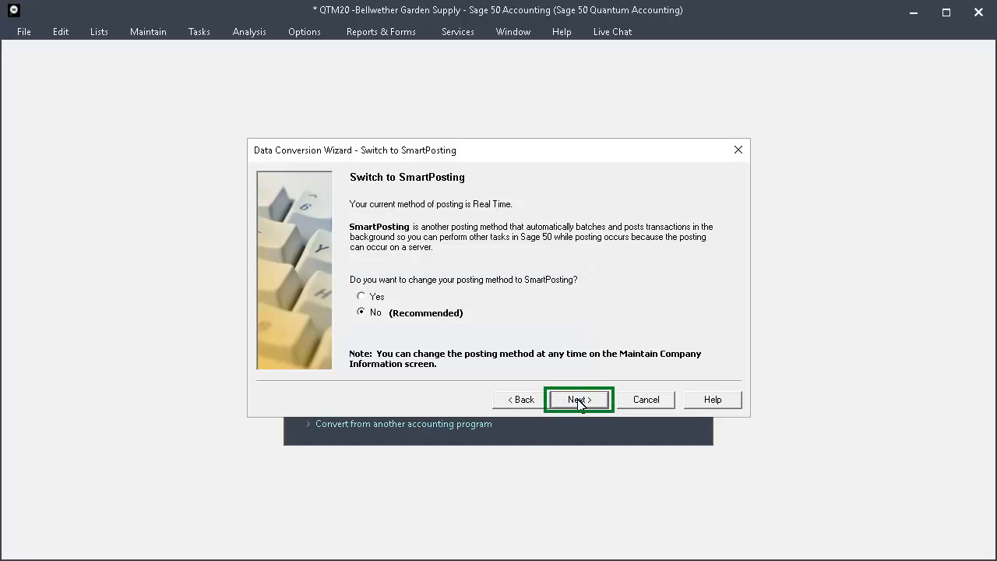
pyautogui.click(578, 399)
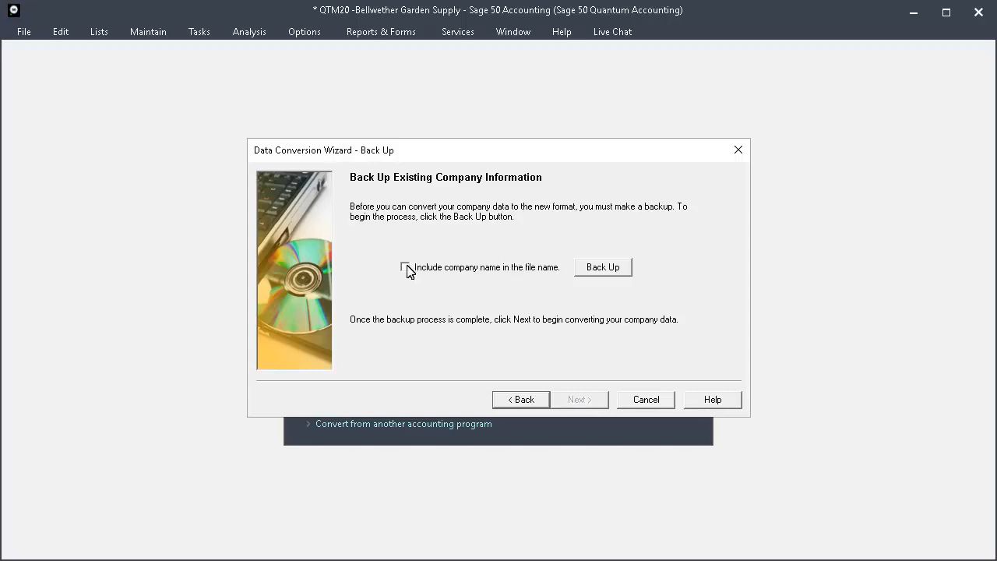
# Save a company backup under the suggested name including the company name, then begin data conversion
pyautogui.click(405, 267)
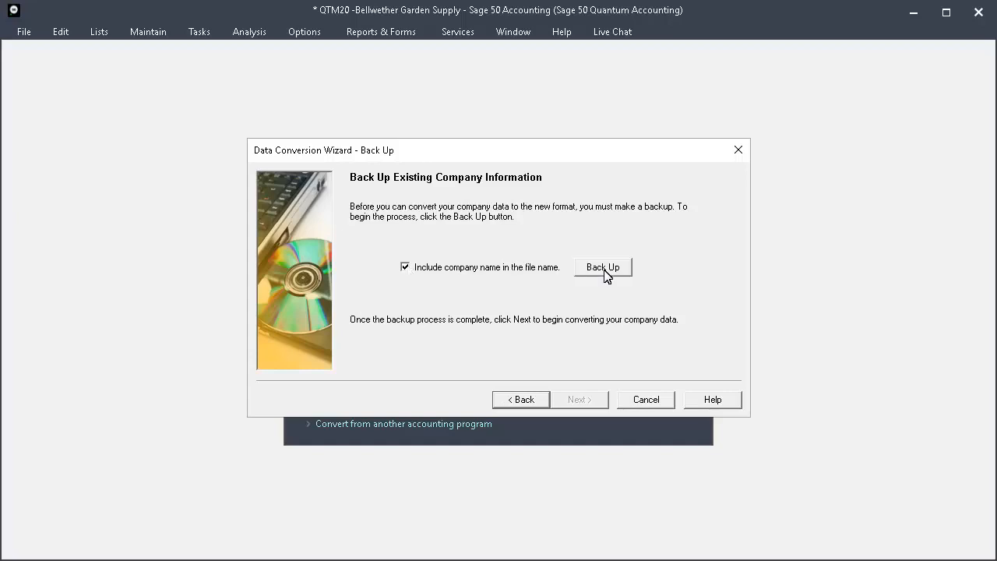
pyautogui.click(603, 266)
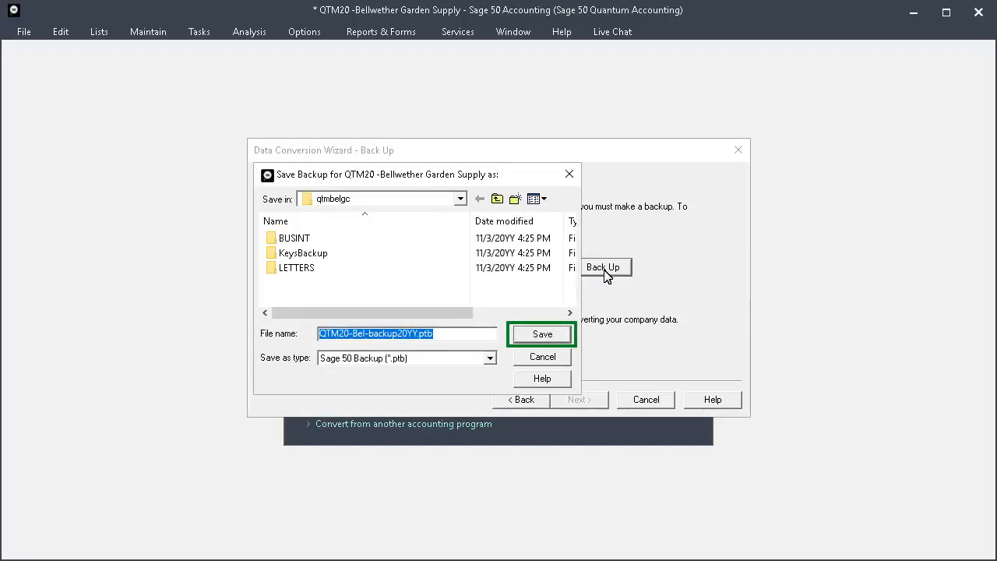
pyautogui.click(541, 334)
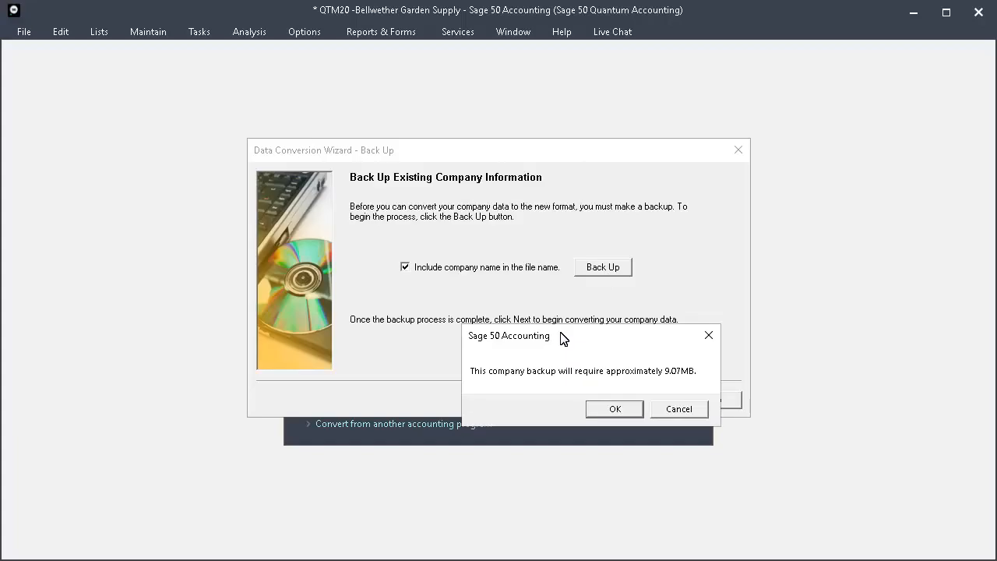
pyautogui.click(614, 409)
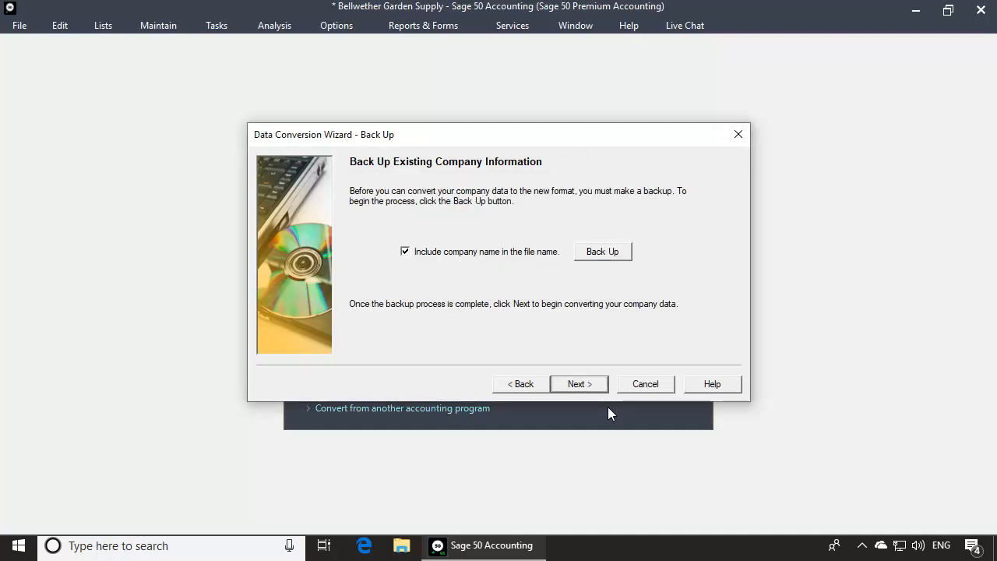
pyautogui.click(580, 383)
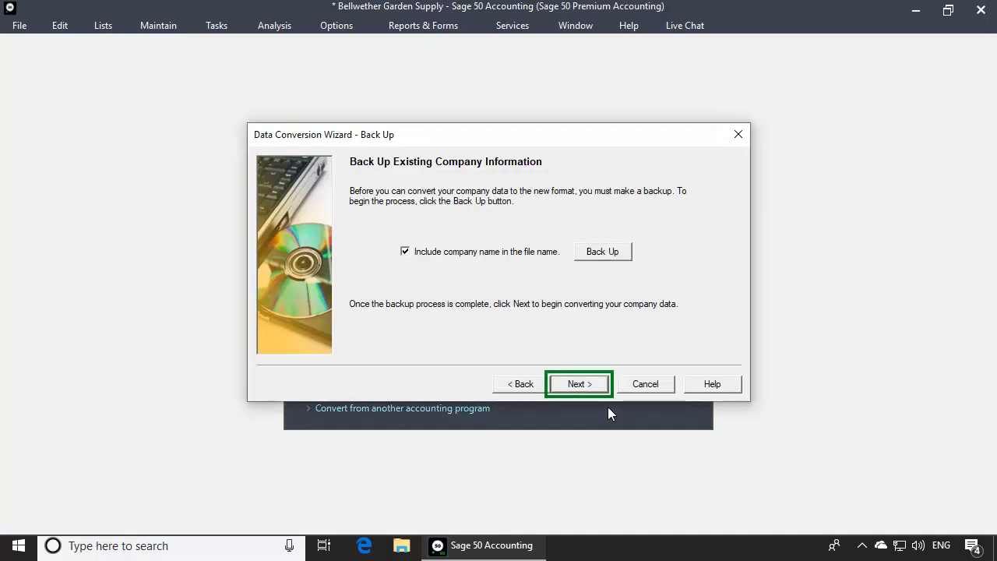
pyautogui.click(579, 383)
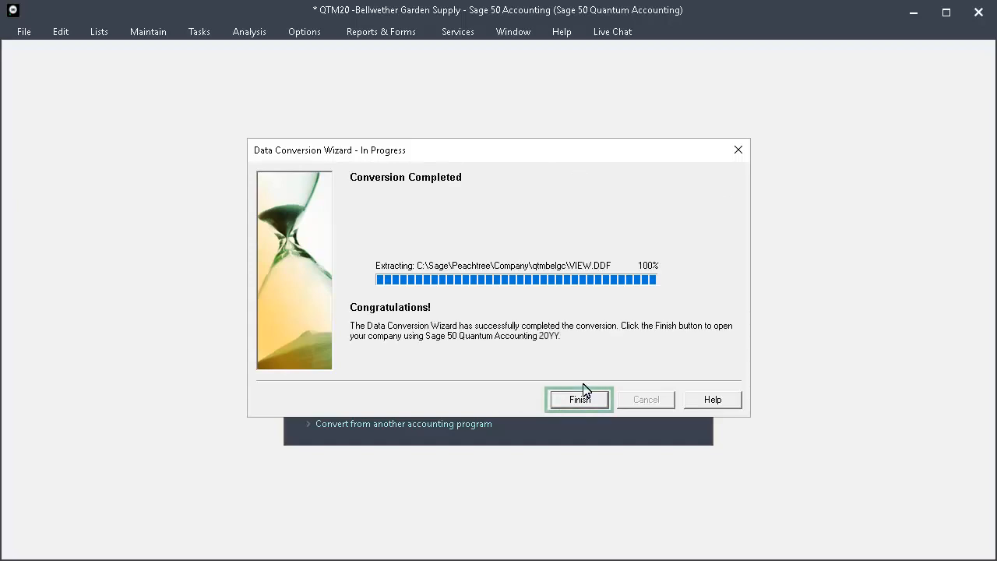
# Finish the Data Conversion Wizard to open the converted Bellwether Garden Supply company
pyautogui.click(579, 399)
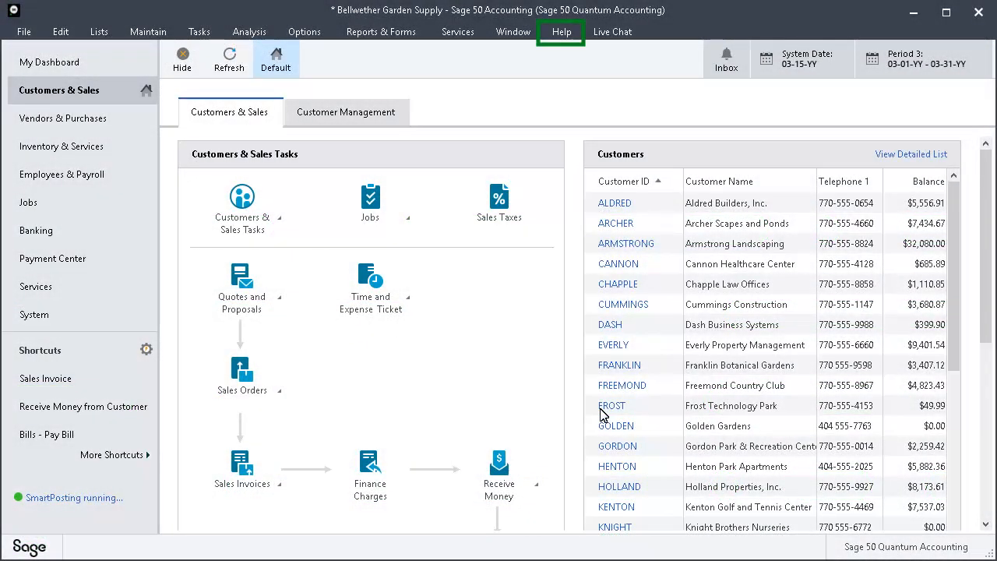
pyautogui.moveTo(562, 39)
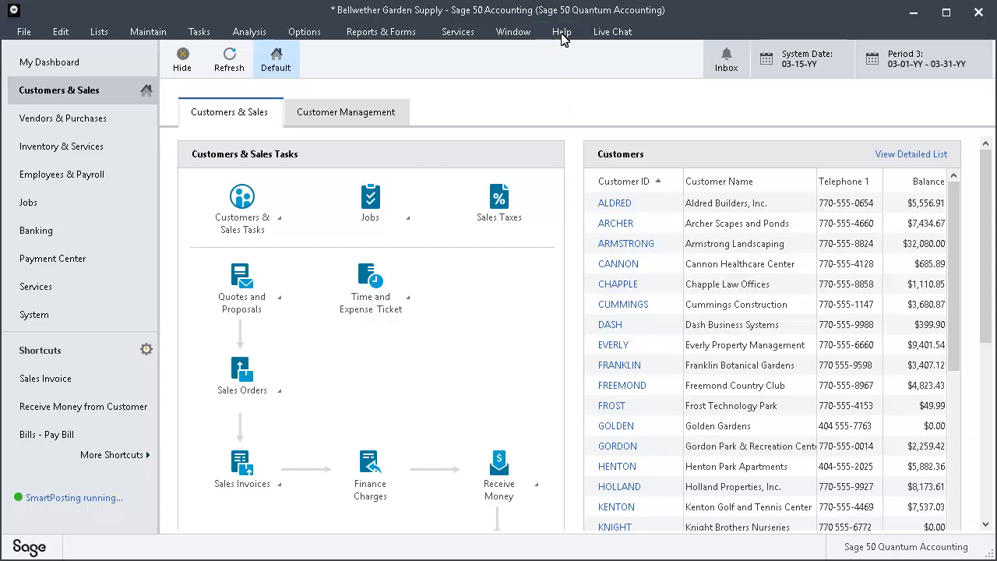
pyautogui.click(562, 31)
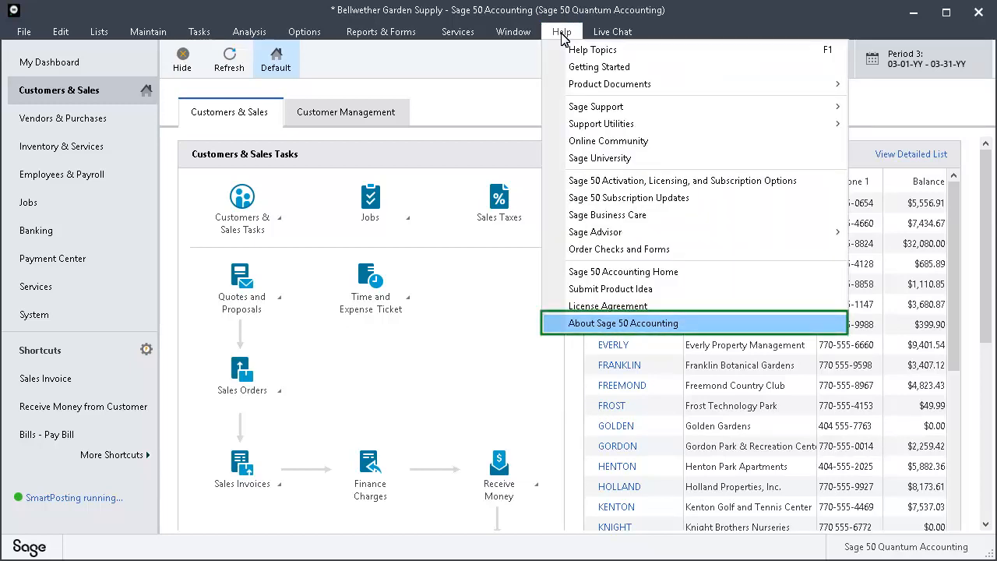
pyautogui.click(624, 323)
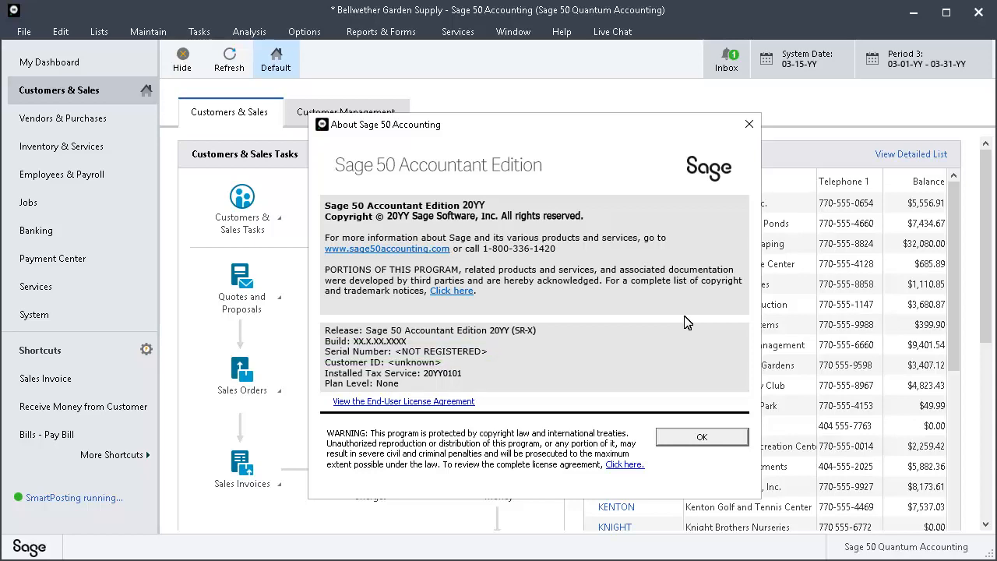
pyautogui.moveTo(697, 332)
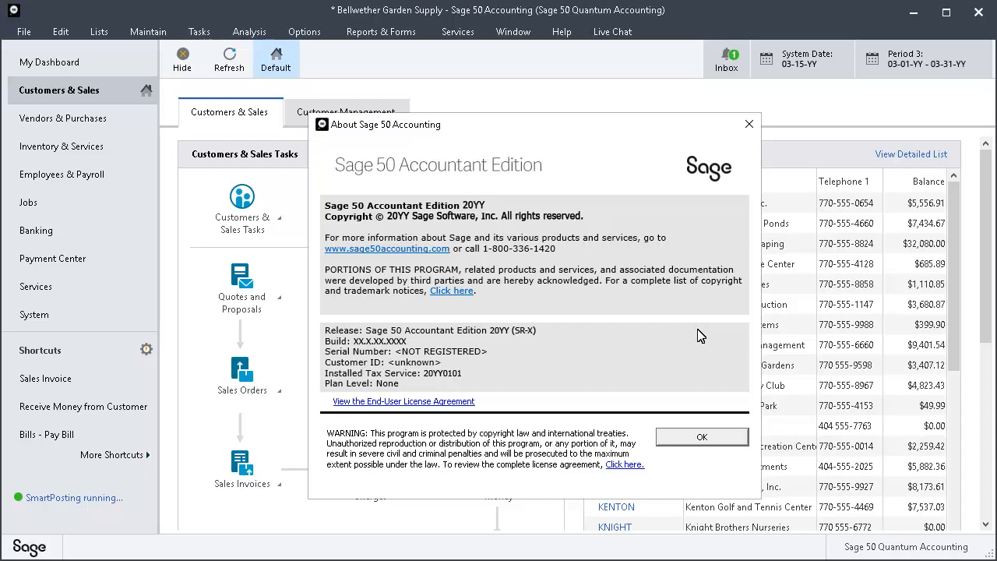
pyautogui.click(701, 436)
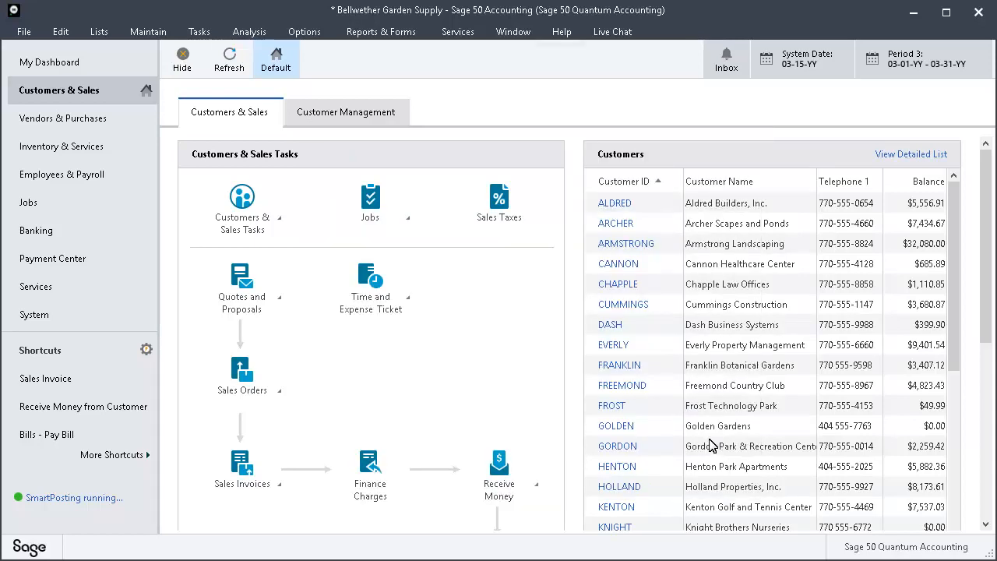
pyautogui.moveTo(561, 31)
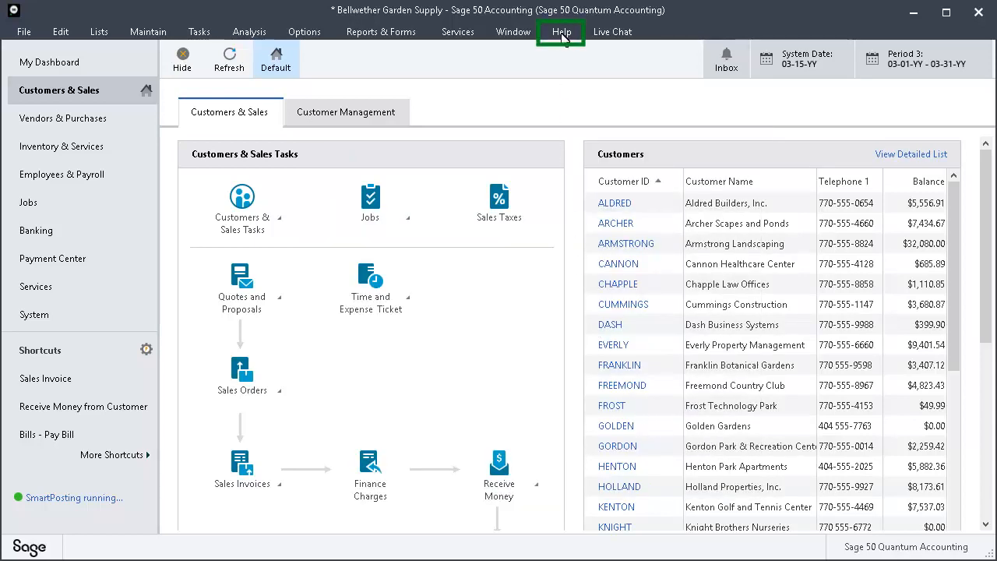
# Activate Sage 50 online via Help's Activation, Licensing, and Subscription Options and acknowledge completion
pyautogui.click(561, 31)
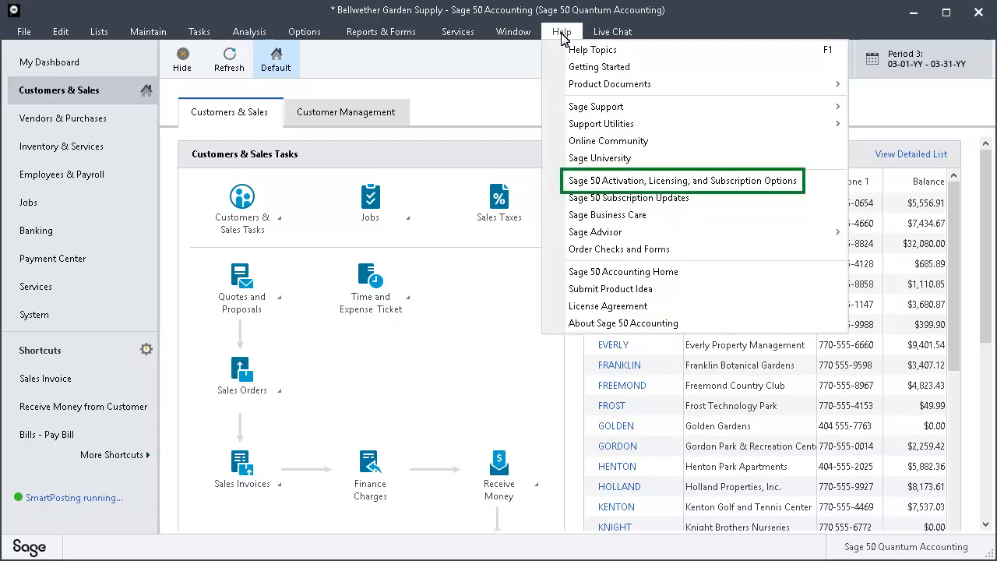
pyautogui.moveTo(651, 192)
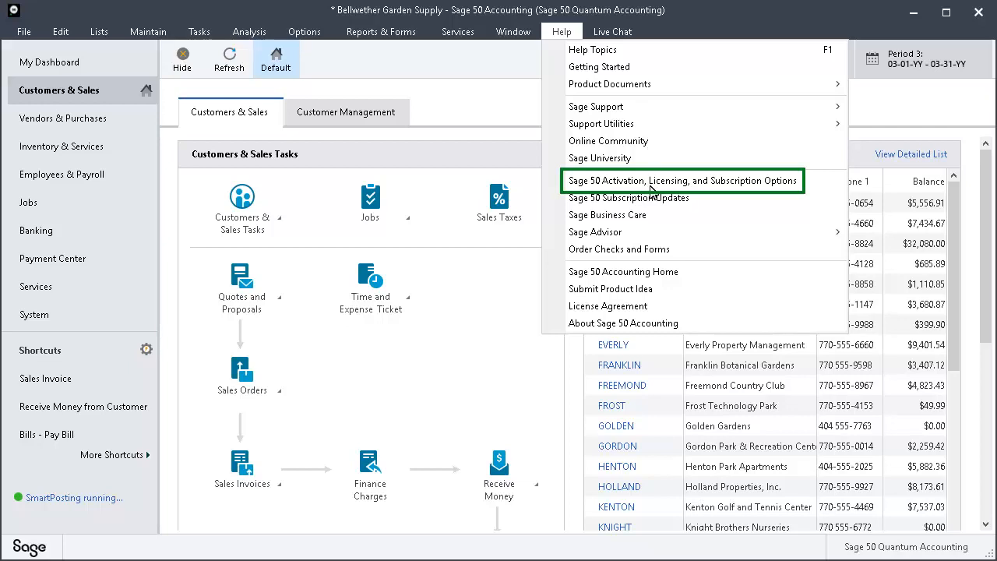
pyautogui.click(682, 180)
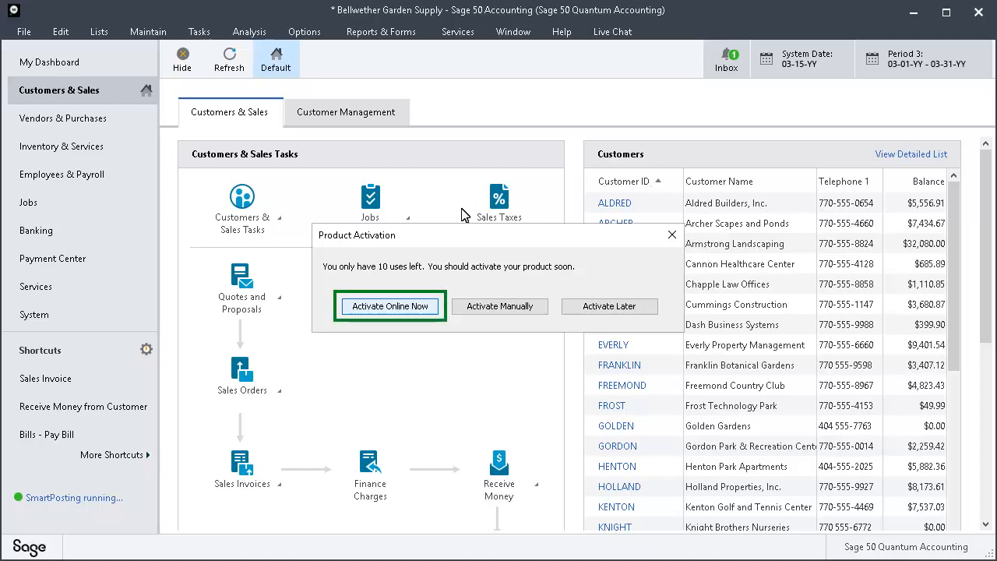
pyautogui.click(388, 306)
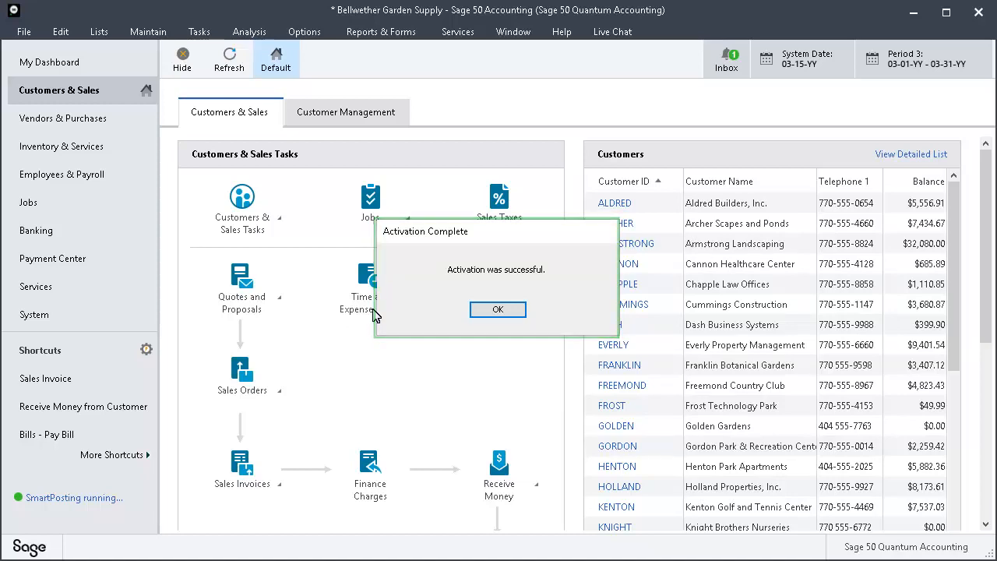
pyautogui.moveTo(441, 315)
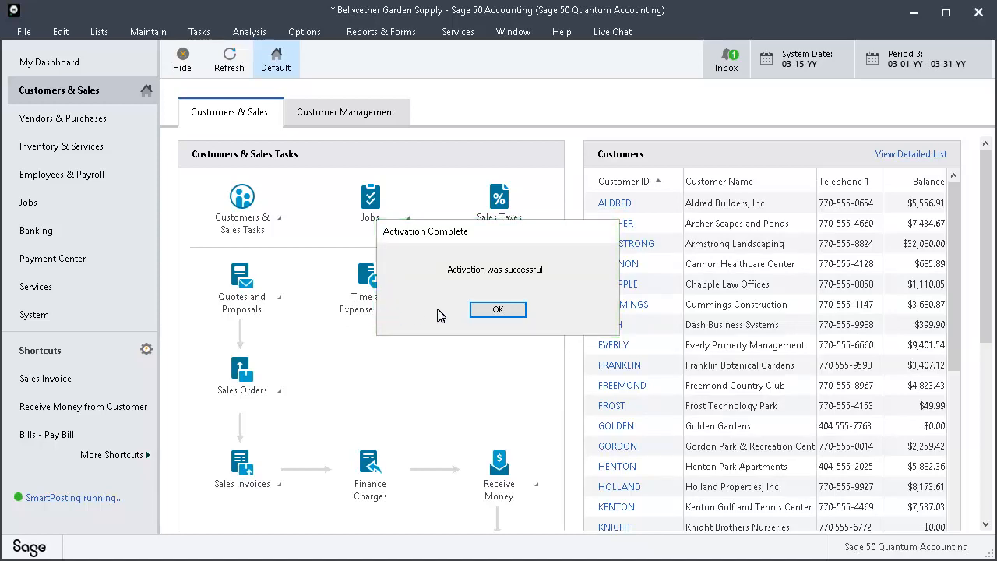
pyautogui.click(497, 309)
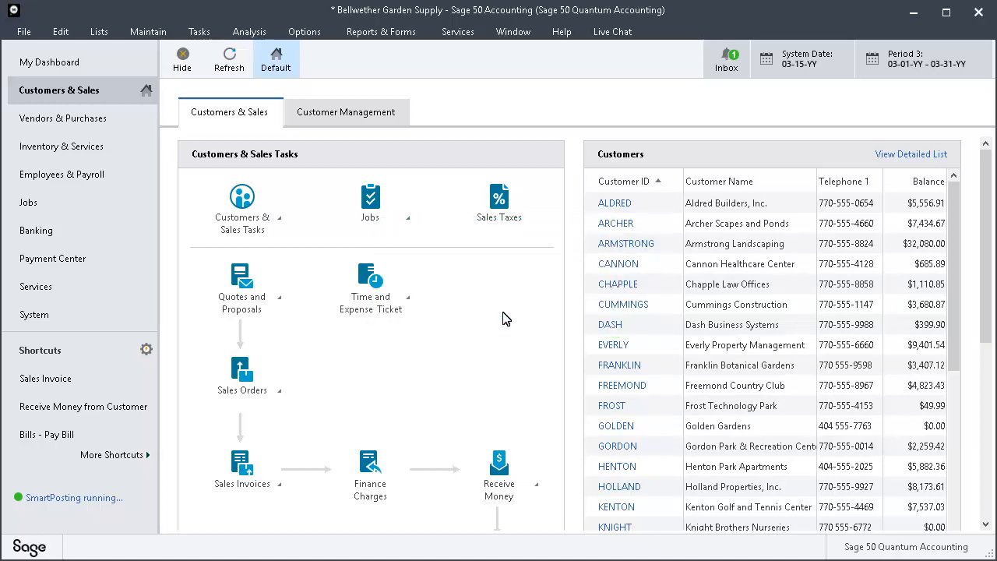